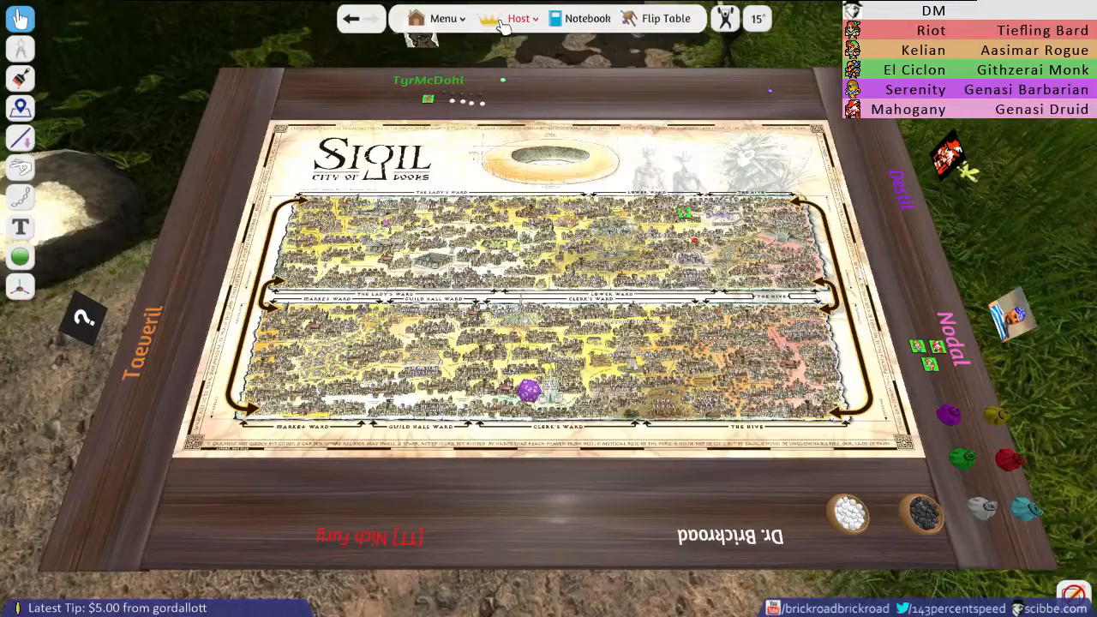
# Replace the Sigil city map with a blank Custom table from the Host menu's table options.
pyautogui.click(444, 18)
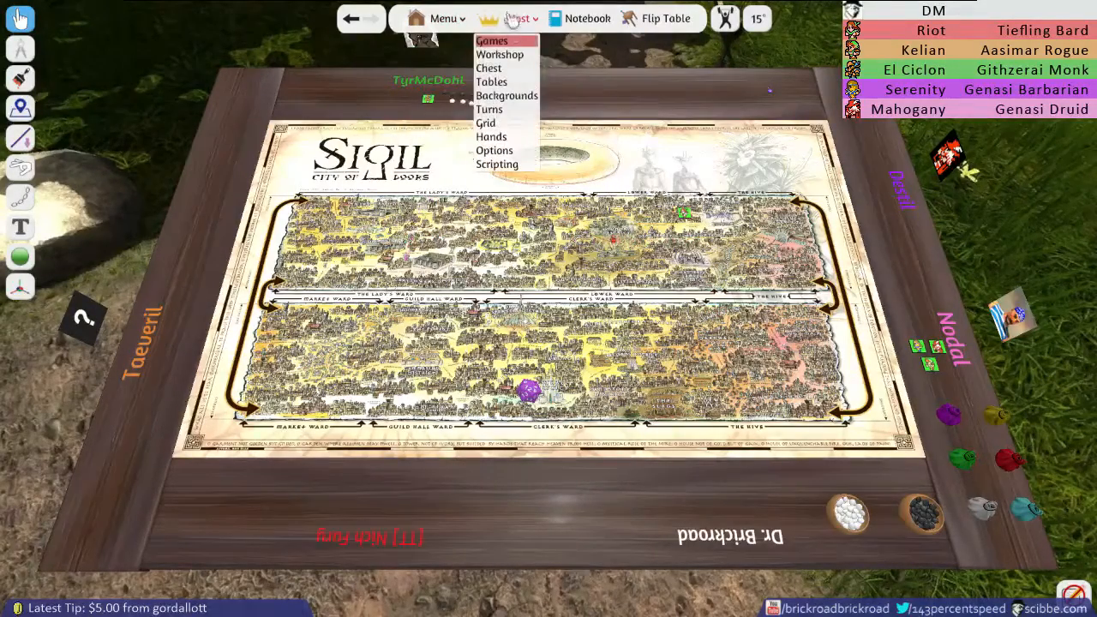
pyautogui.click(491, 81)
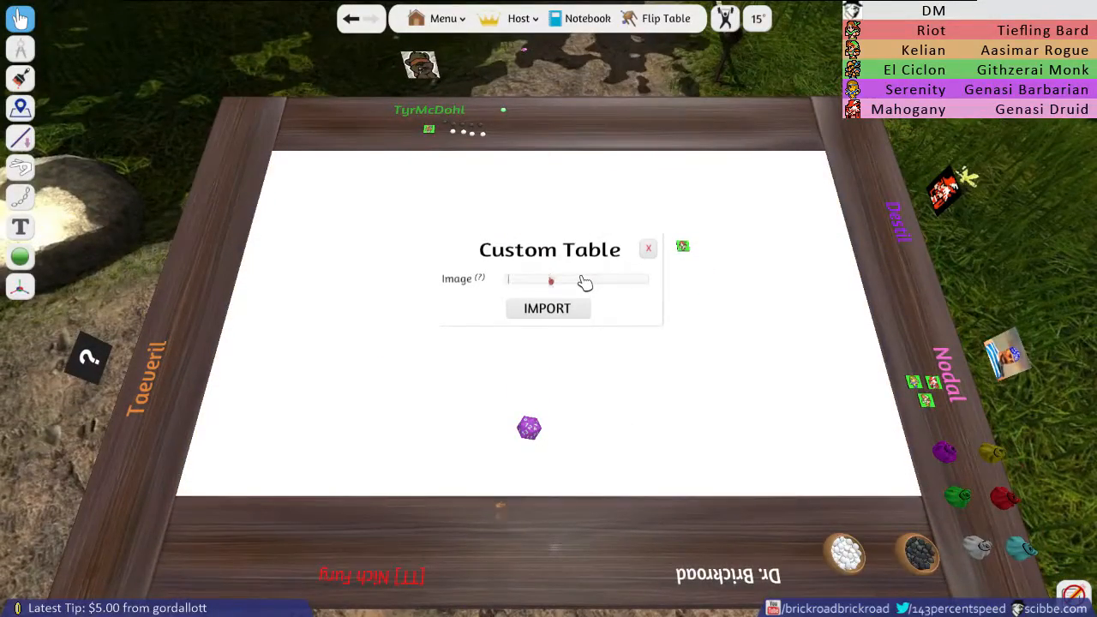
# Import the basement battle map image onto the custom table.
pyautogui.click(547, 308)
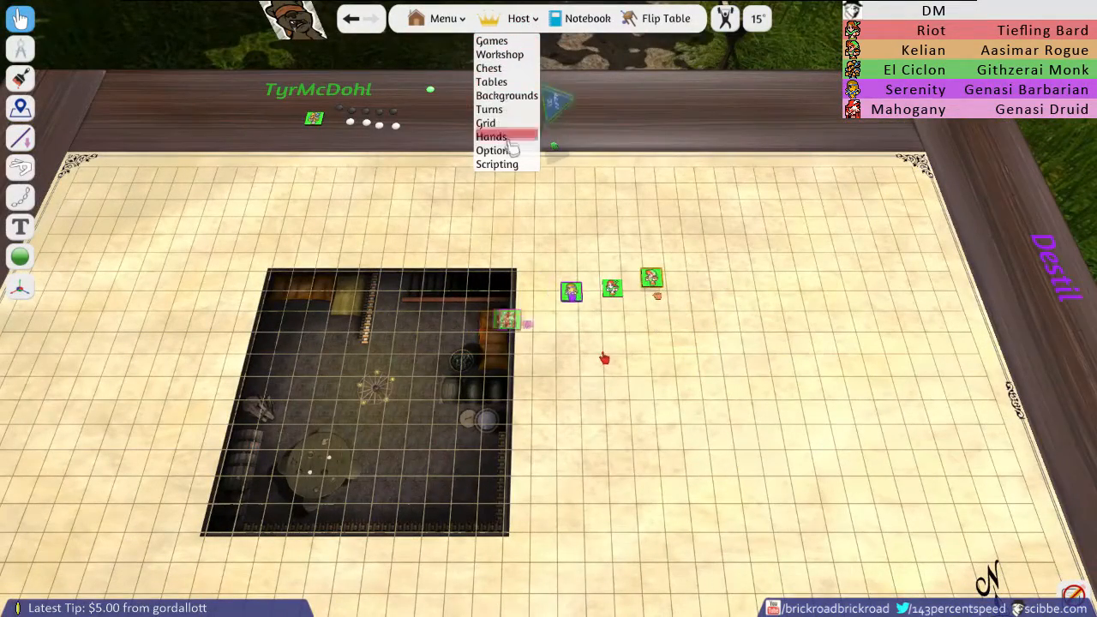
# Open the Player Pawns set from the game objects library.
pyautogui.click(492, 40)
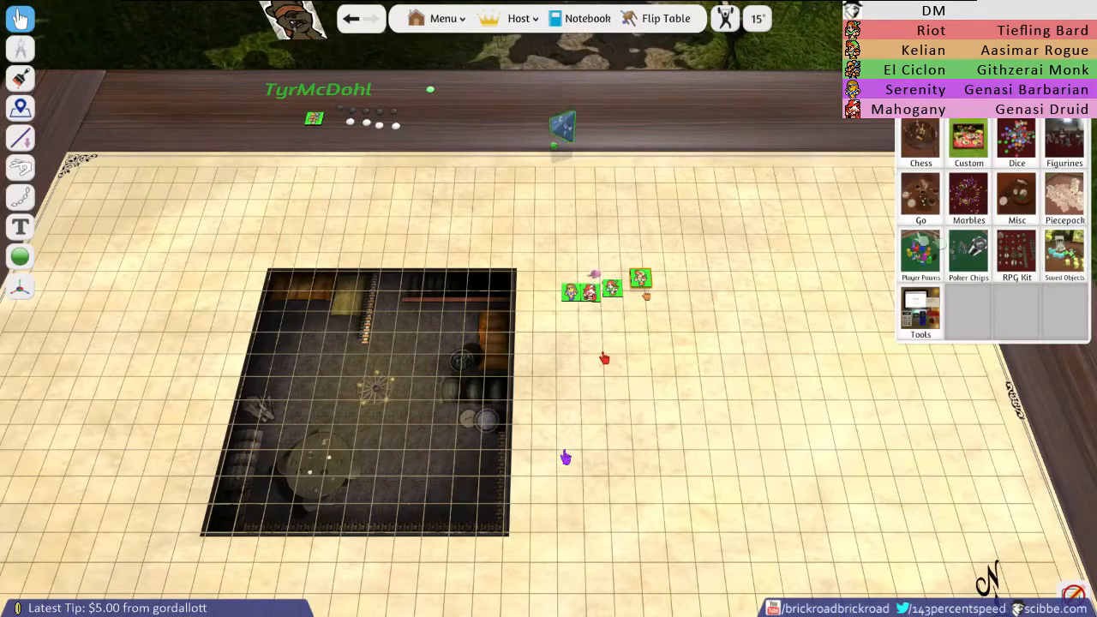
pyautogui.click(921, 257)
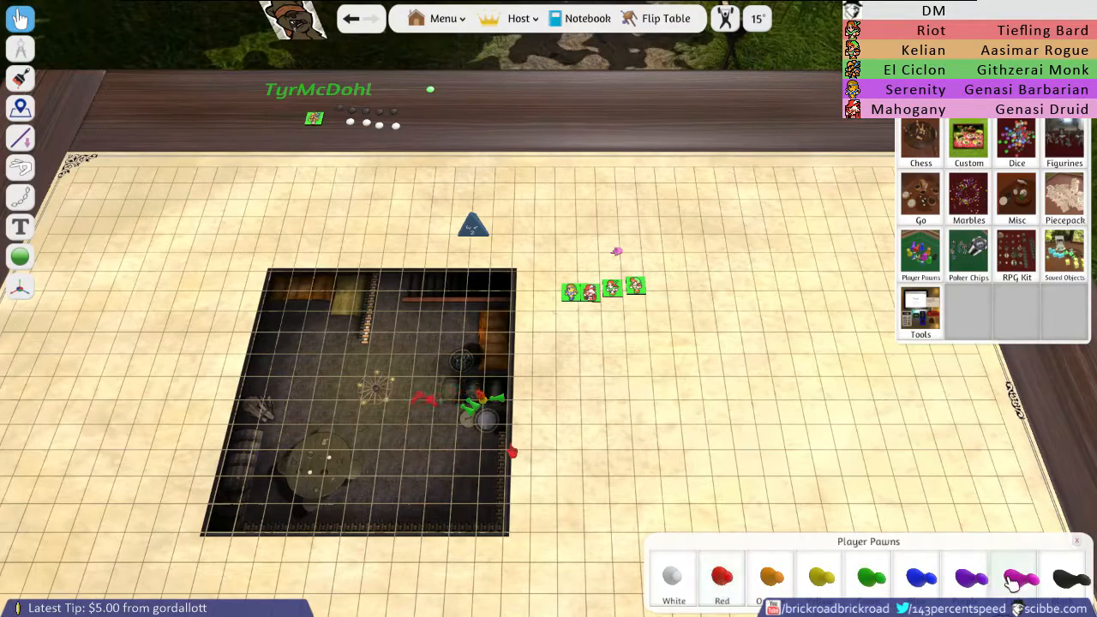
# Open the RPG Kit collection in the object browser.
pyautogui.click(1016, 249)
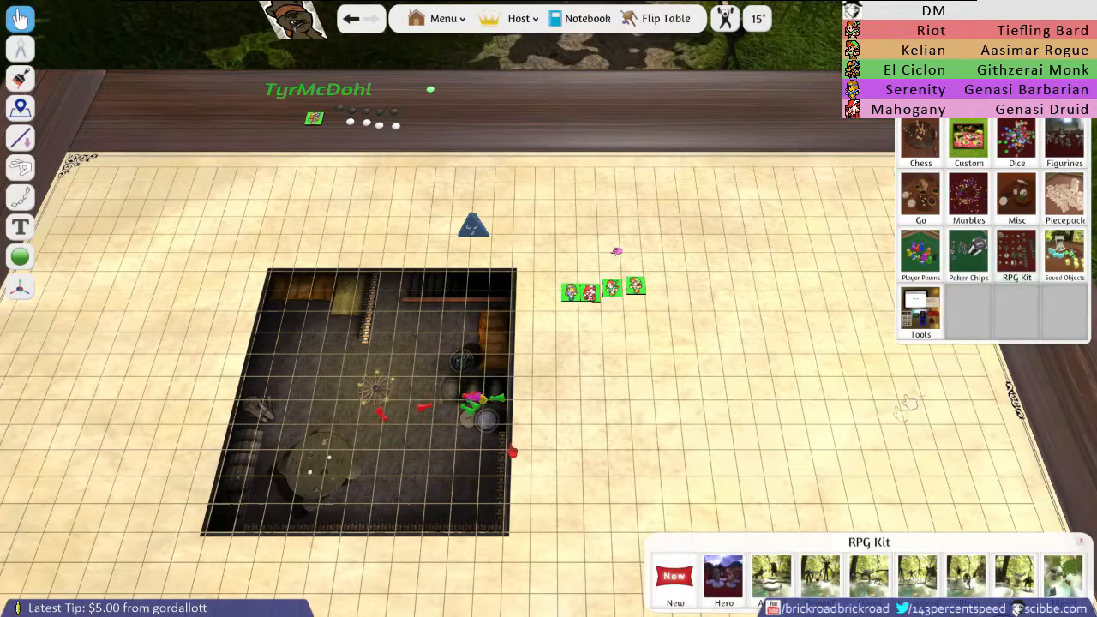
pyautogui.click(1017, 249)
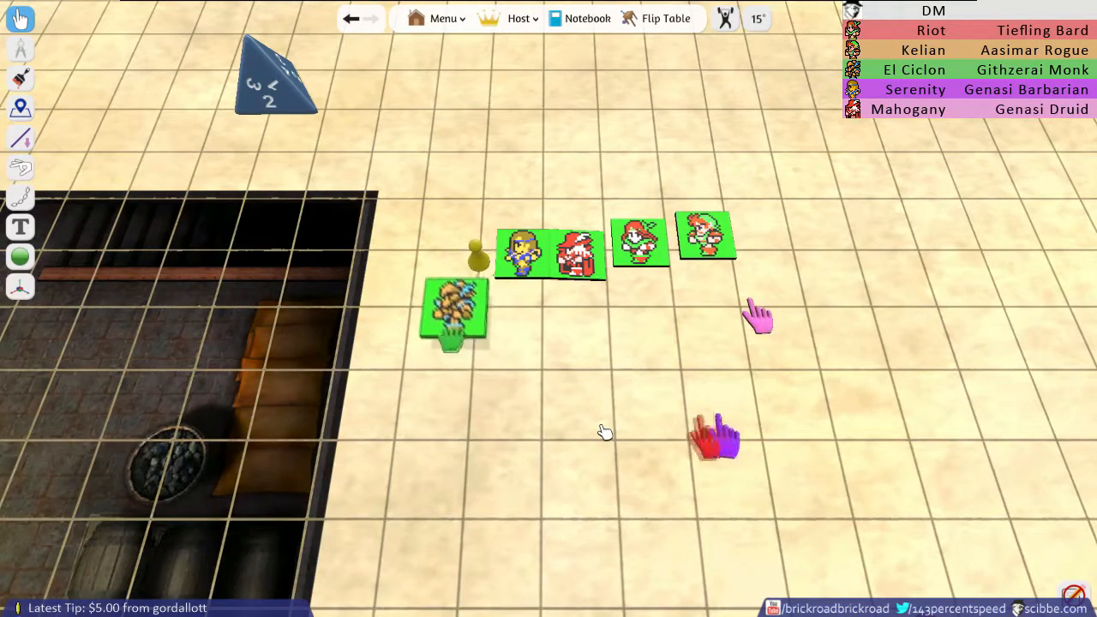
# Drag the lone party token up into the row with the other party tokens.
pyautogui.moveTo(454, 312); pyautogui.dragTo(574, 356)
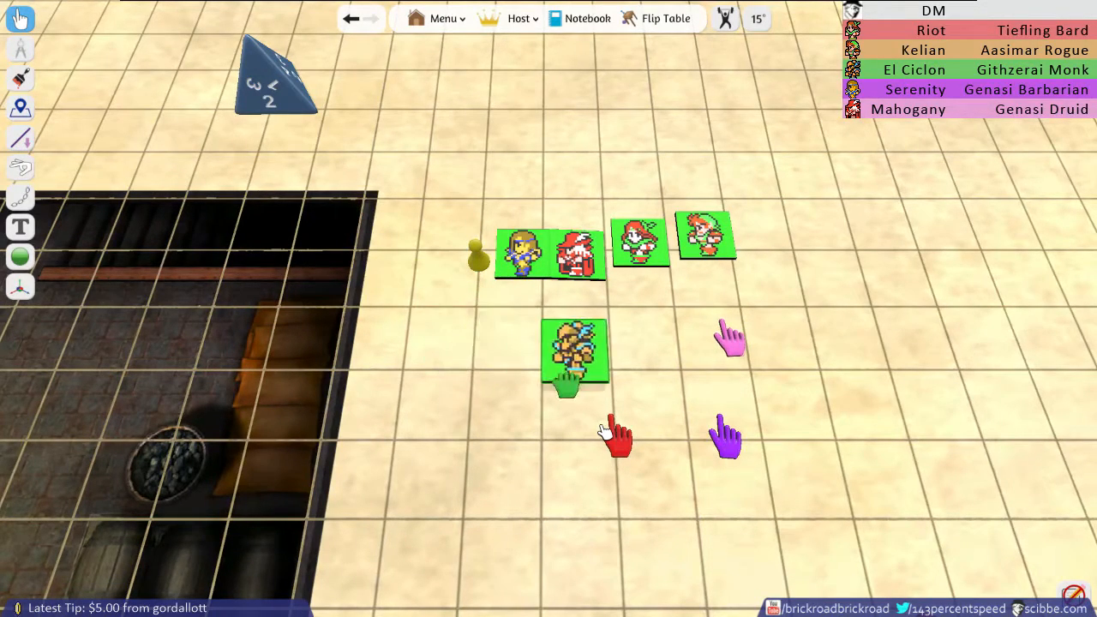
pyautogui.moveTo(575, 356); pyautogui.dragTo(433, 245)
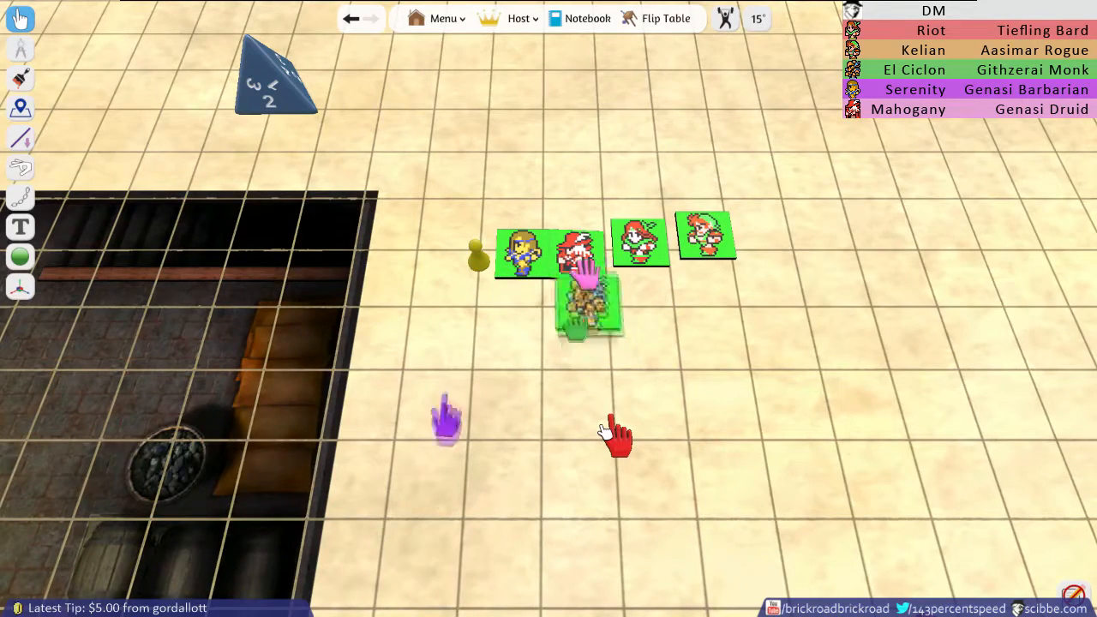
pyautogui.moveTo(519, 253); pyautogui.dragTo(420, 257)
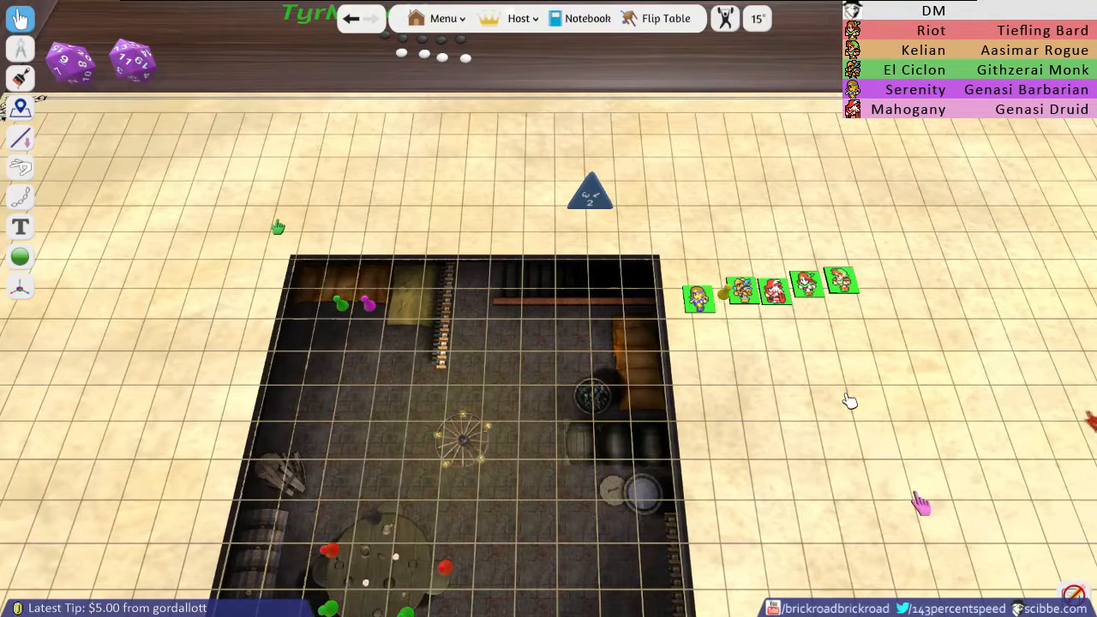
pyautogui.moveTo(960, 553)
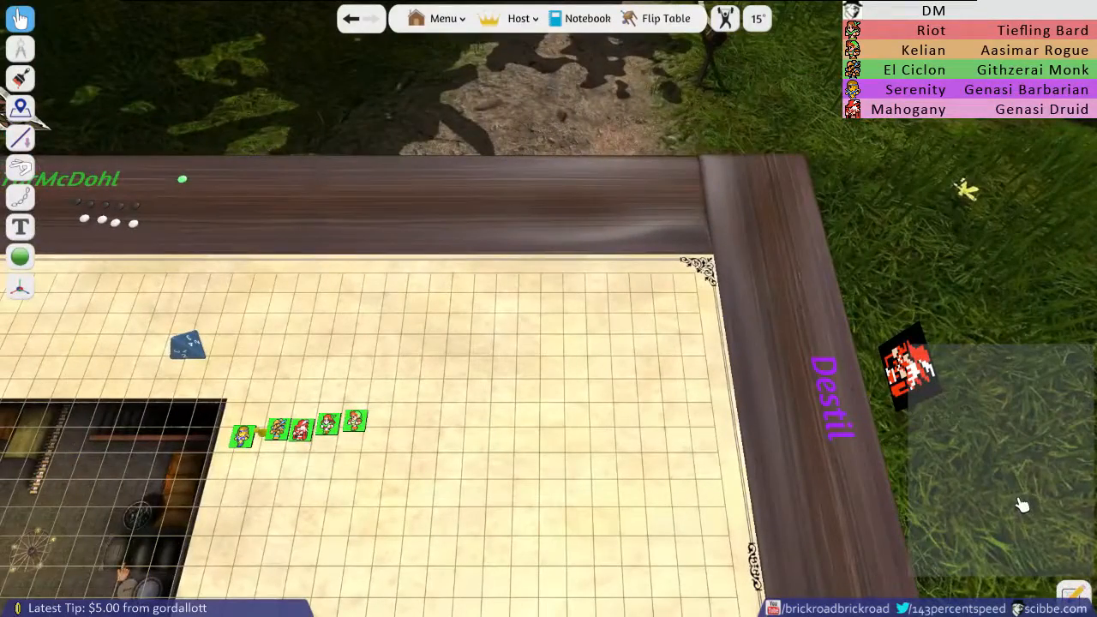
pyautogui.moveTo(627, 346)
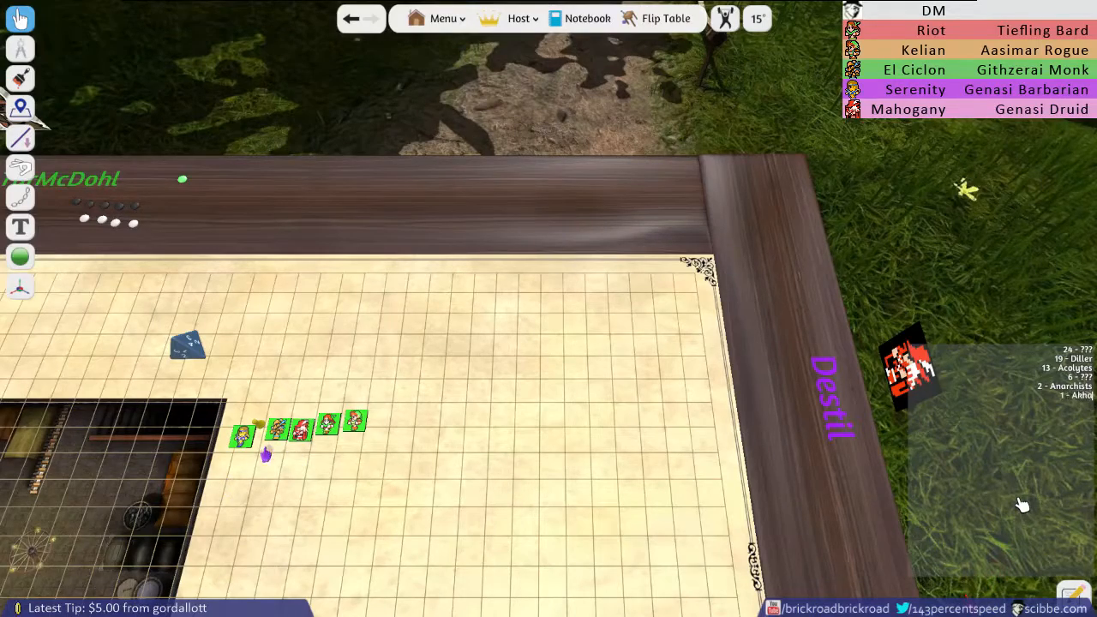
# Insert '17 - El Ciclon' and '4 - Riot' into the initiative text.
pyautogui.moveTo(266, 455); pyautogui.dragTo(386, 489)
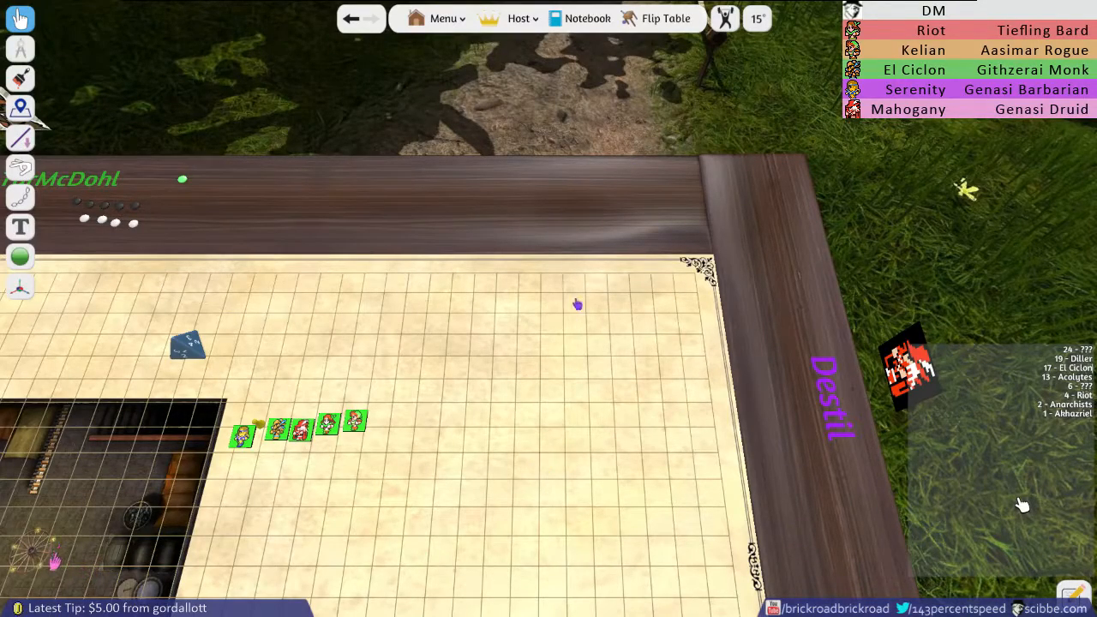
pyautogui.moveTo(596, 371)
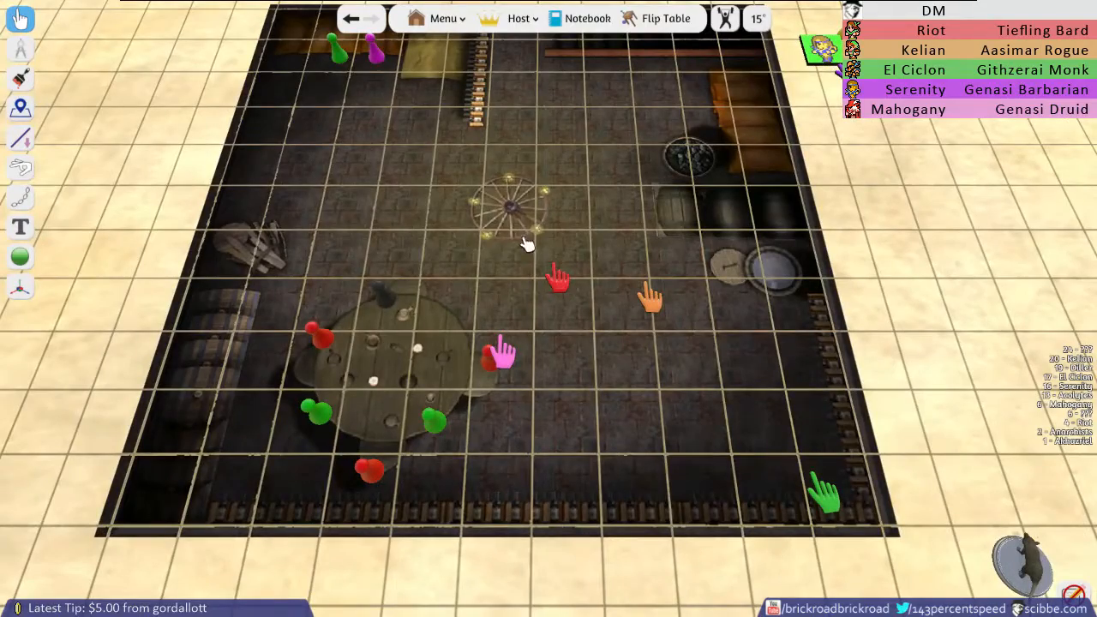
pyautogui.moveTo(510, 214)
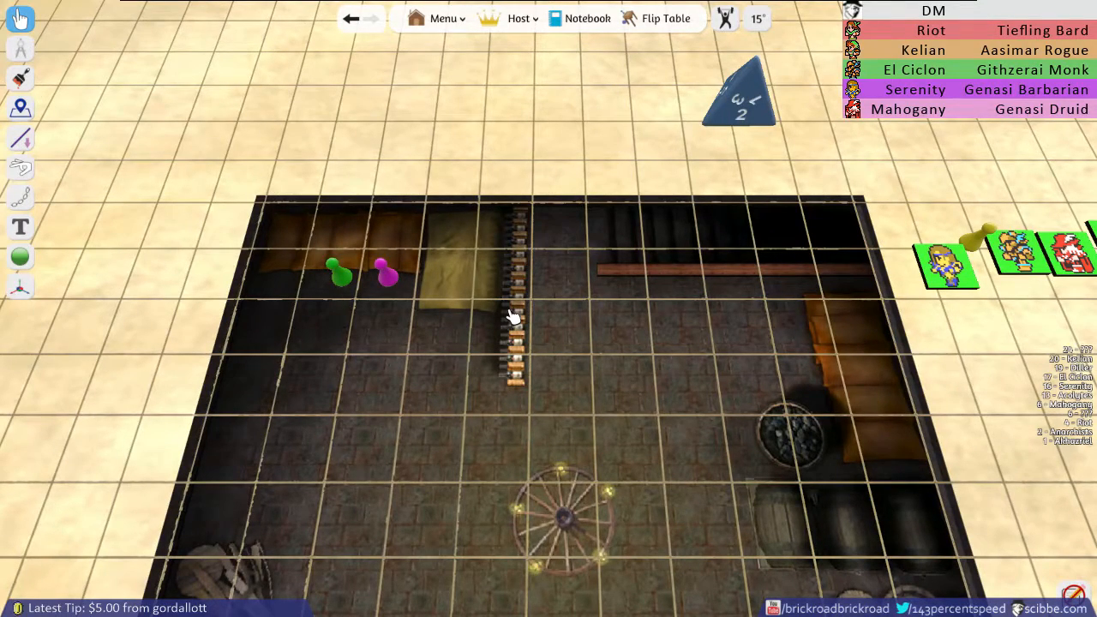
pyautogui.moveTo(536, 390)
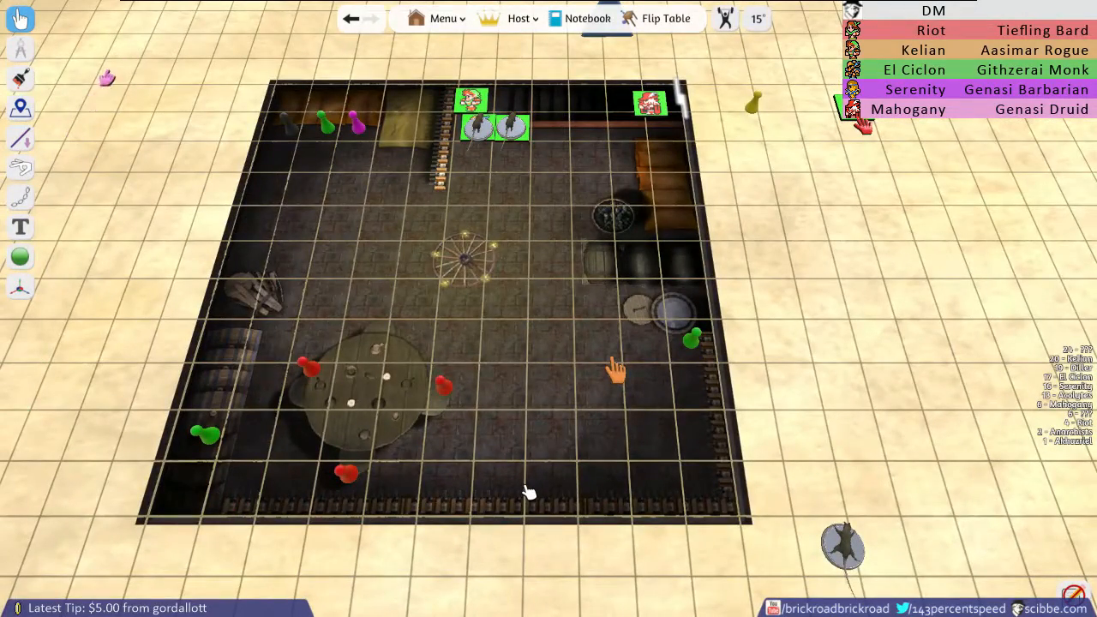
pyautogui.moveTo(553, 335)
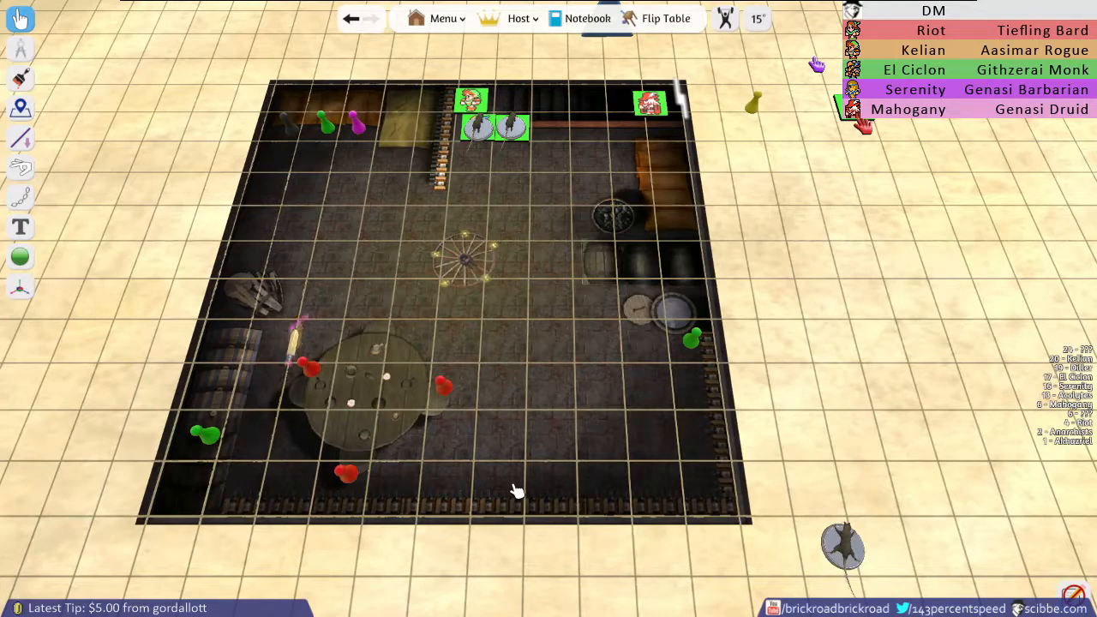
# Outline the round table and red pawns with a pink line.
pyautogui.moveTo(301, 321); pyautogui.dragTo(450, 557)
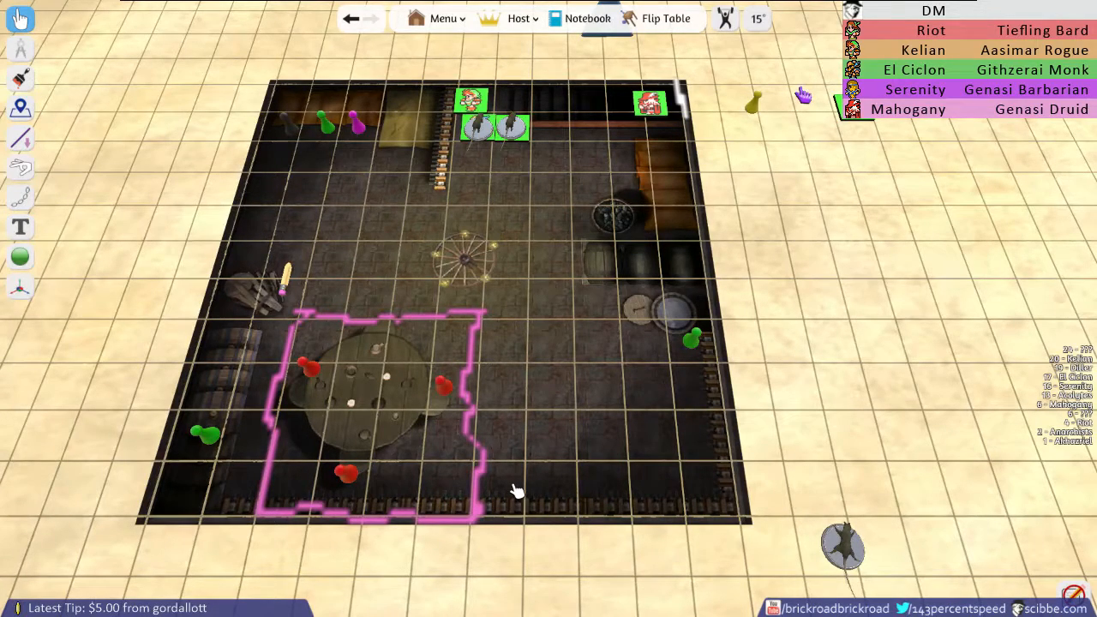
pyautogui.moveTo(973, 206)
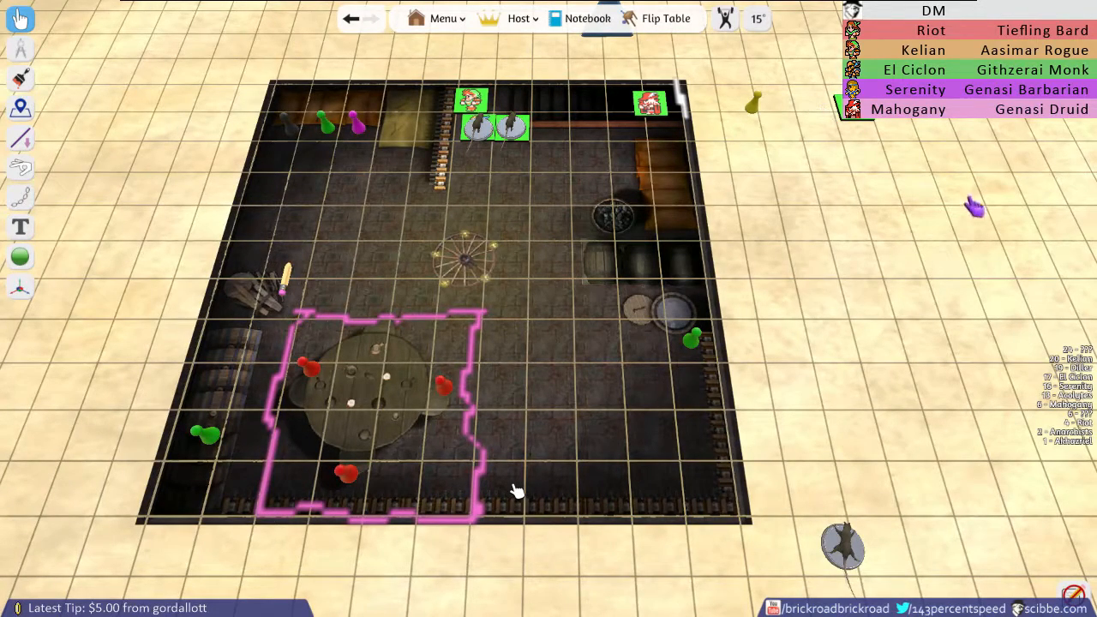
pyautogui.moveTo(90, 210)
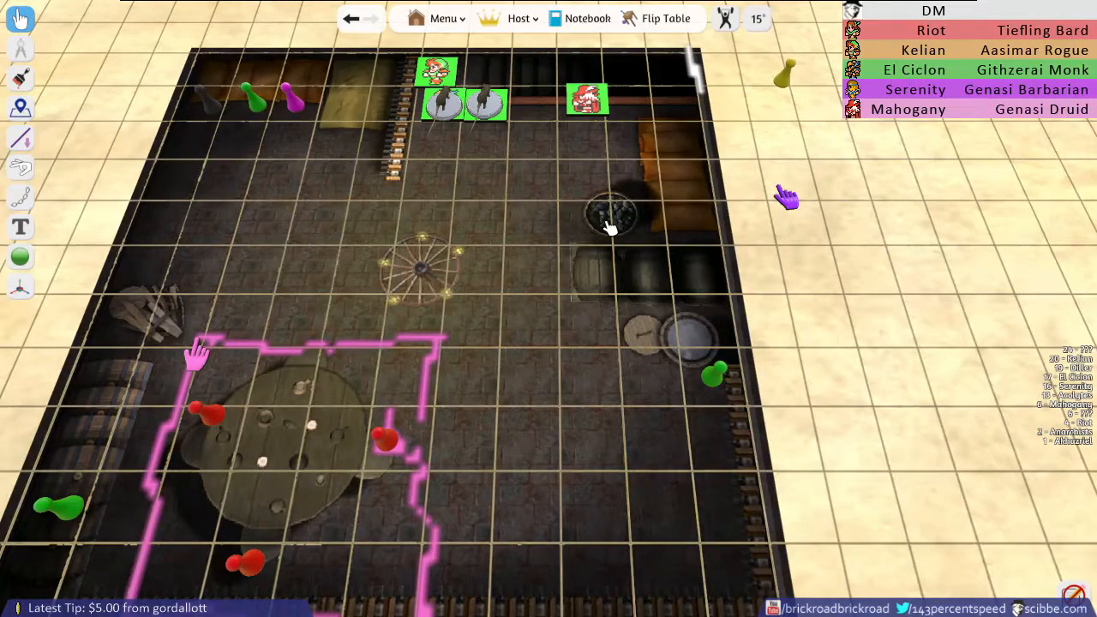
pyautogui.moveTo(844, 223)
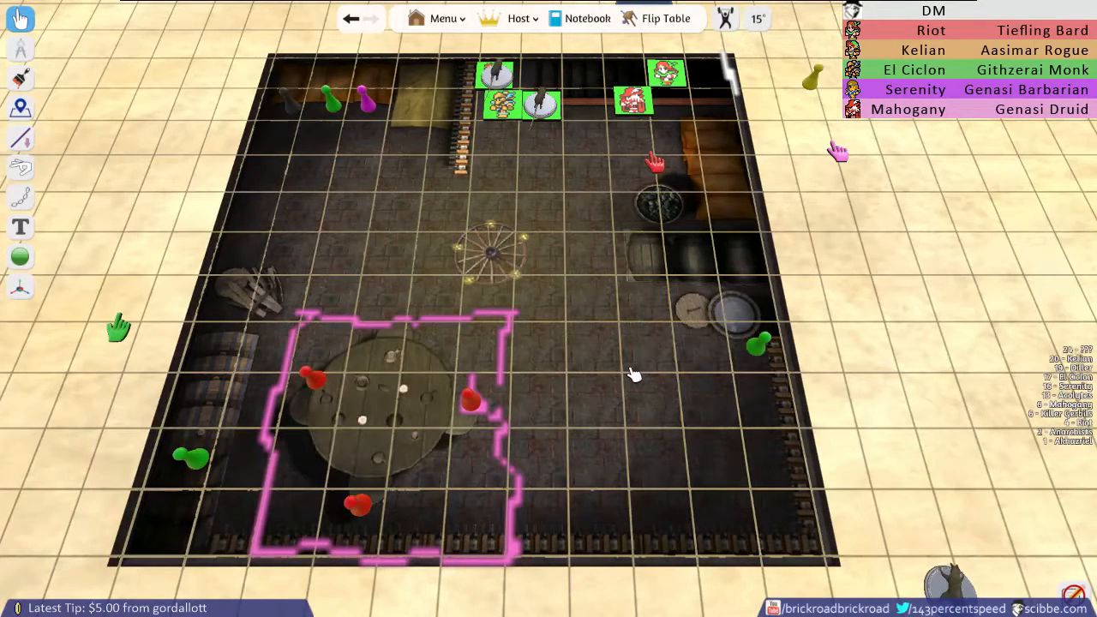
pyautogui.moveTo(844, 148)
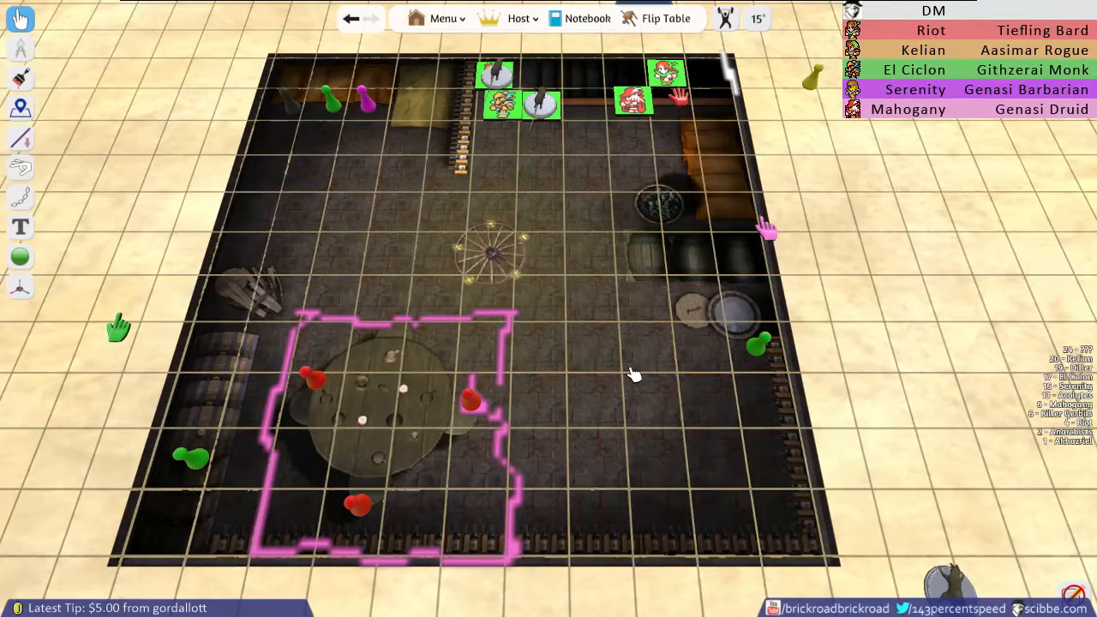
pyautogui.moveTo(681, 210)
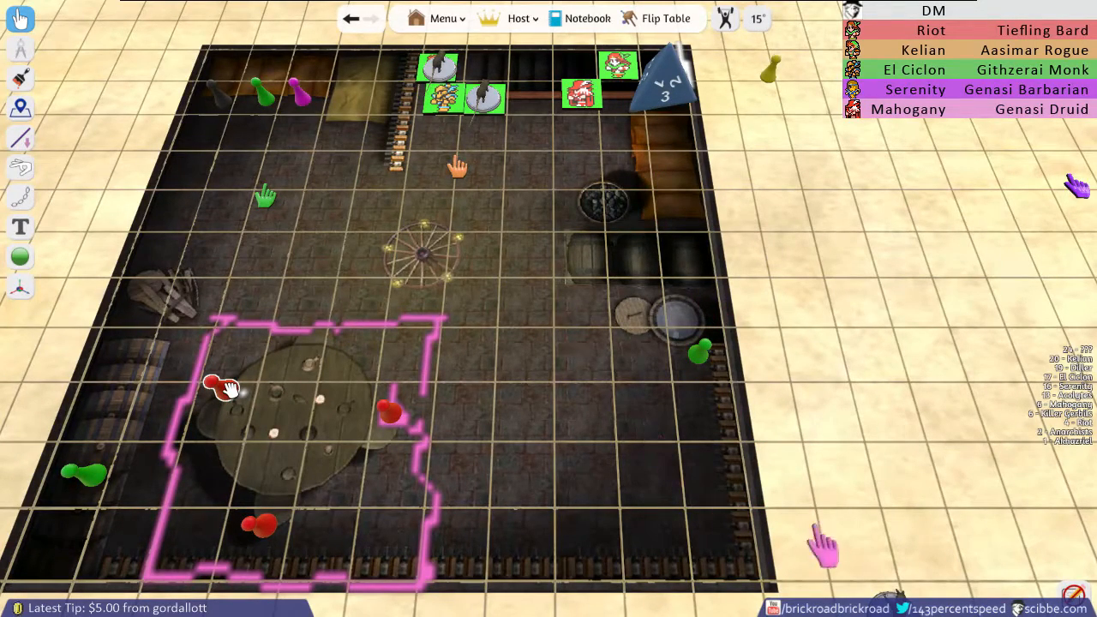
pyautogui.moveTo(480, 403)
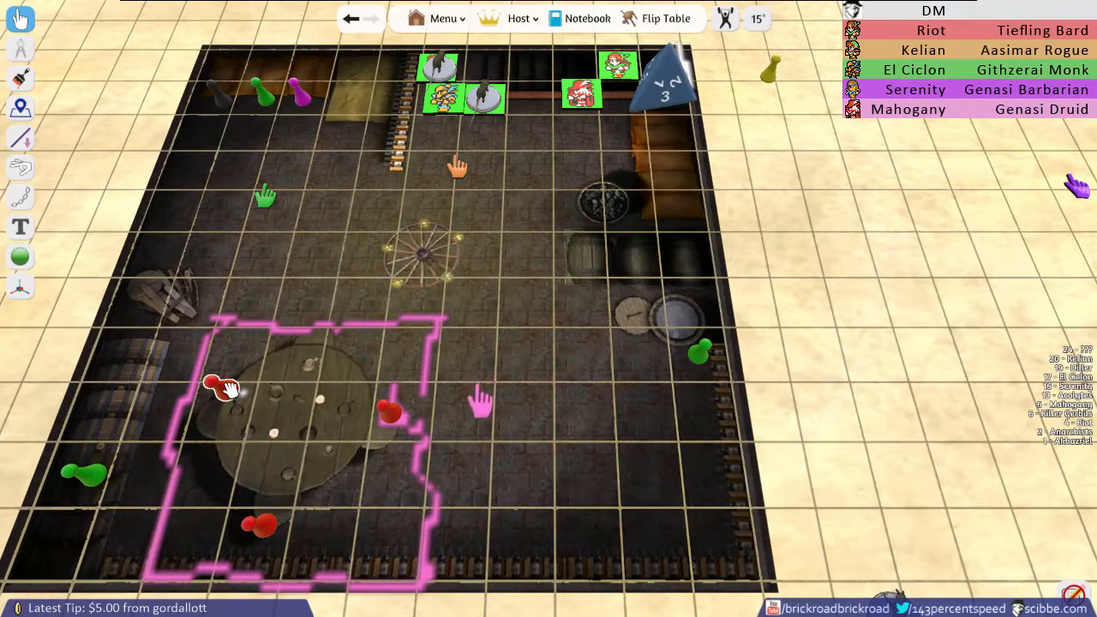
# Move a red pawn north out of the pink outlined area.
pyautogui.moveTo(223, 386); pyautogui.dragTo(278, 300)
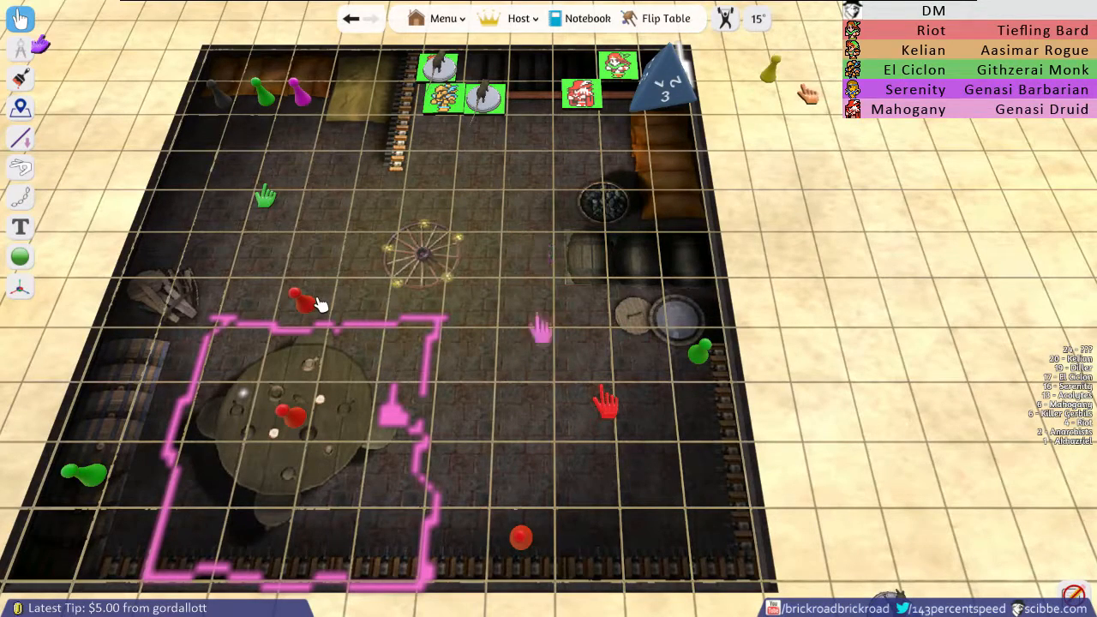
pyautogui.moveTo(733, 527)
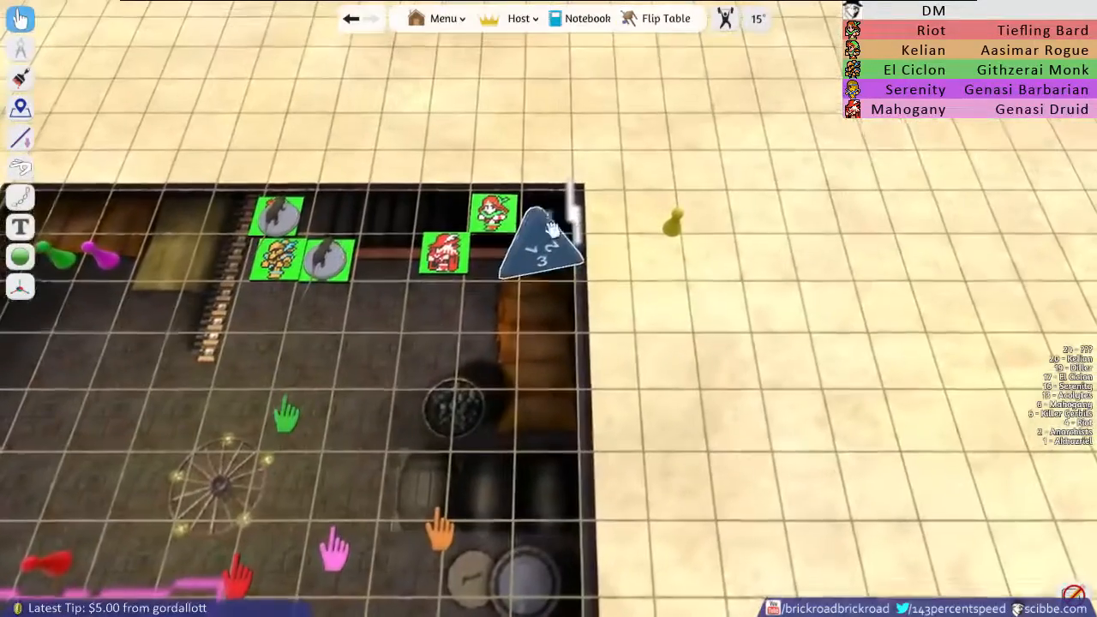
# Move the four-sided die off the battle map onto the table surface.
pyautogui.moveTo(545, 240); pyautogui.dragTo(707, 112)
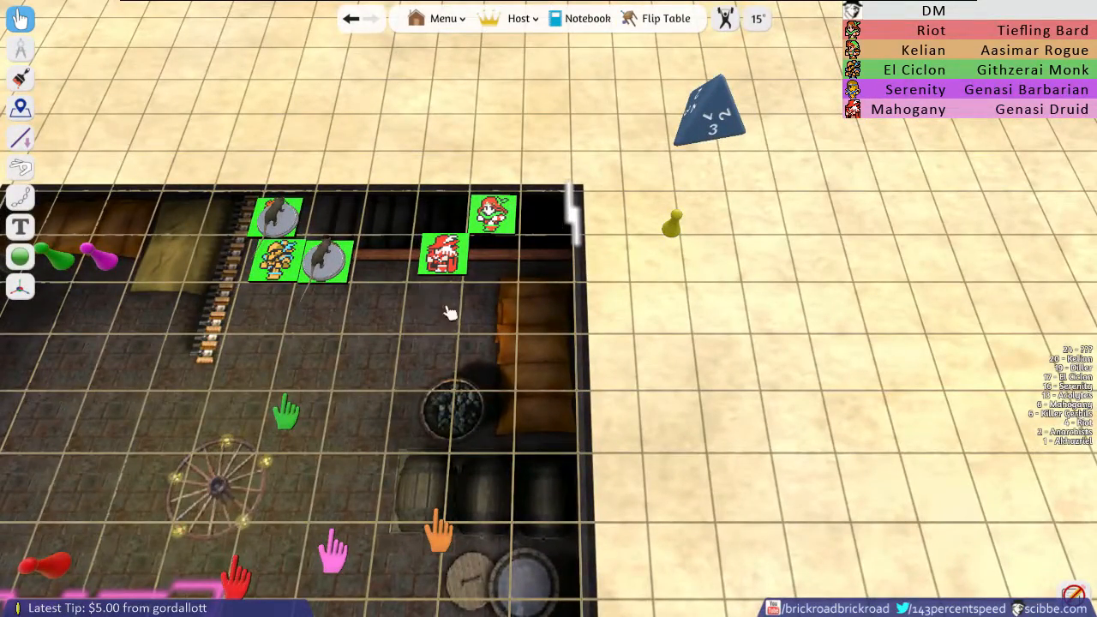
pyautogui.moveTo(245, 472)
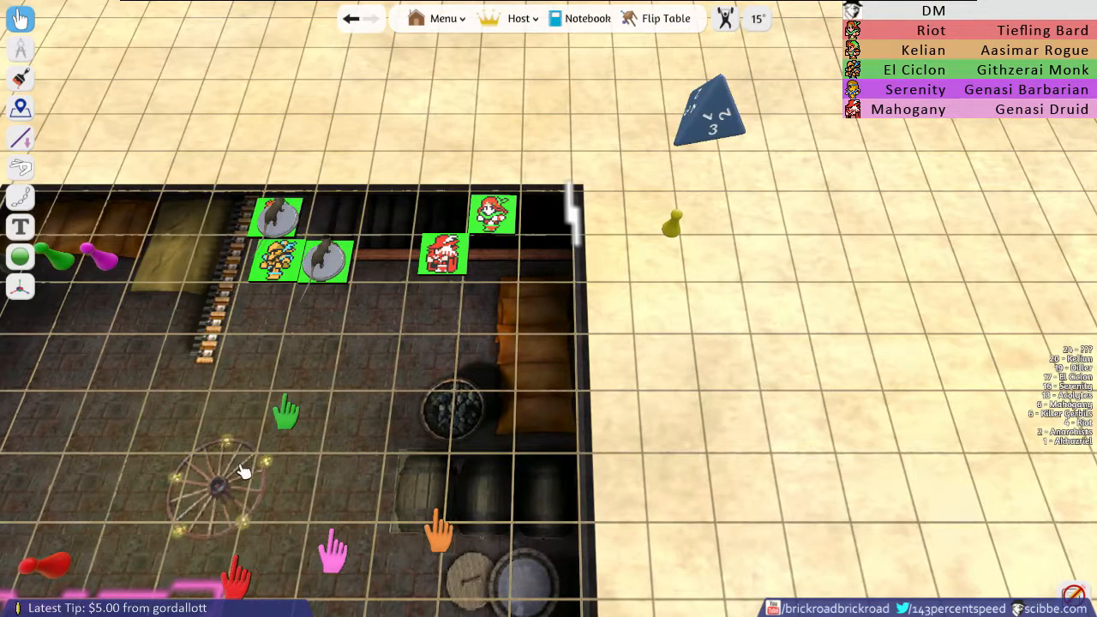
pyautogui.moveTo(647, 275)
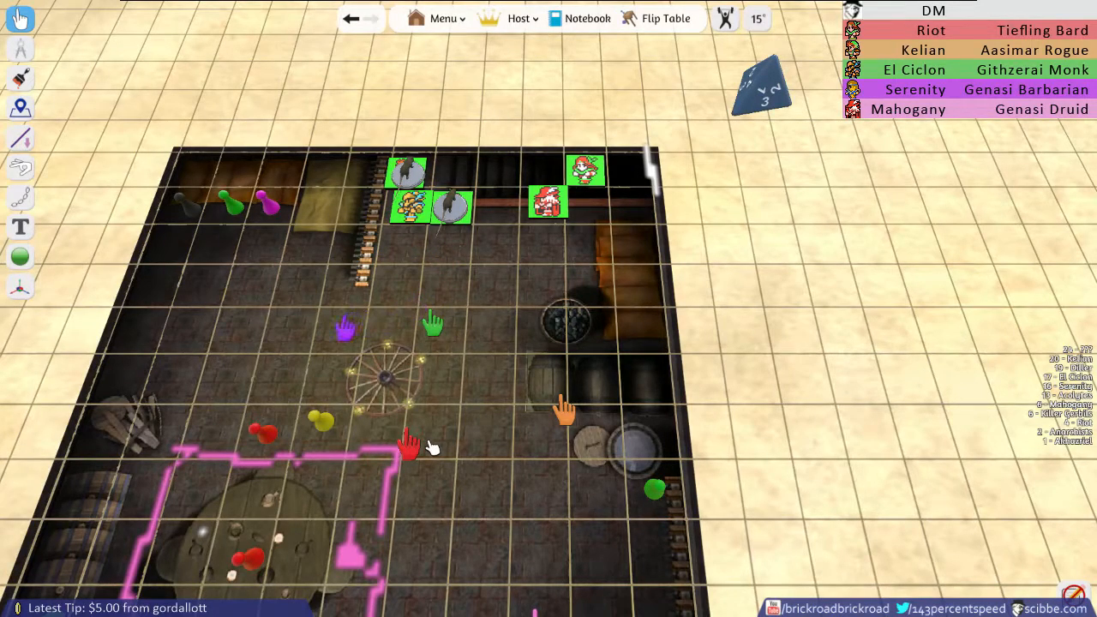
pyautogui.moveTo(257, 249)
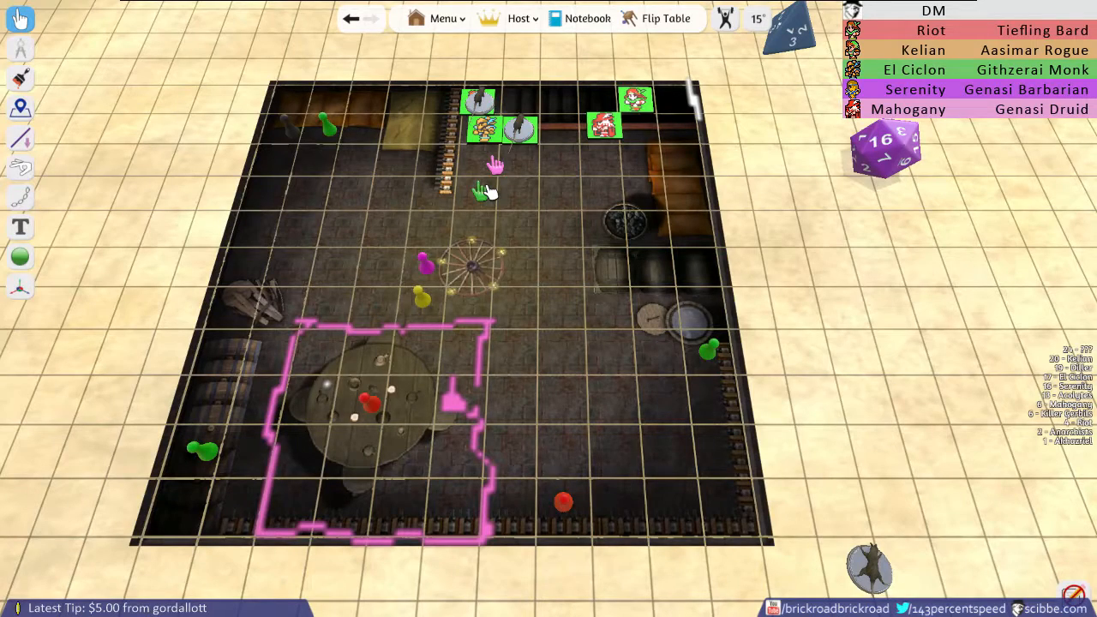
pyautogui.moveTo(621, 163)
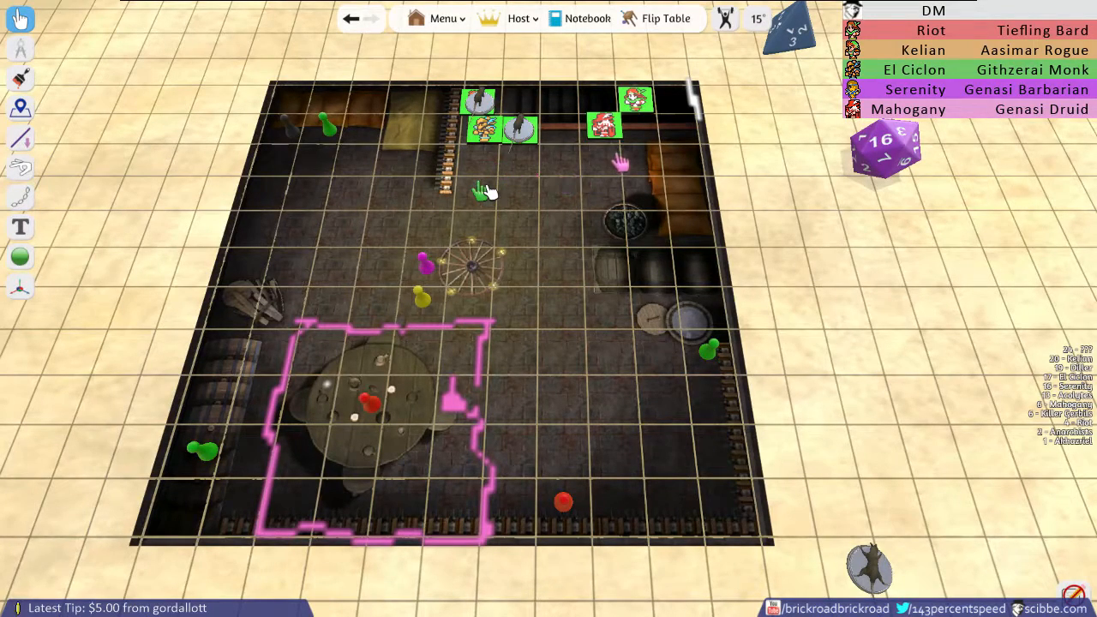
pyautogui.moveTo(617, 159)
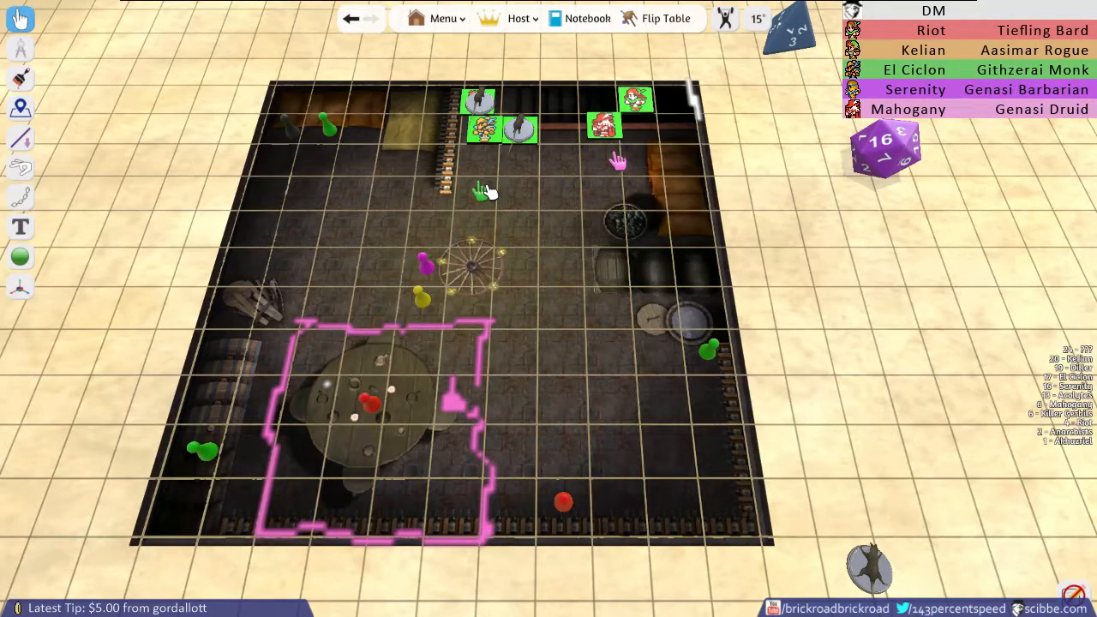
pyautogui.moveTo(840, 297)
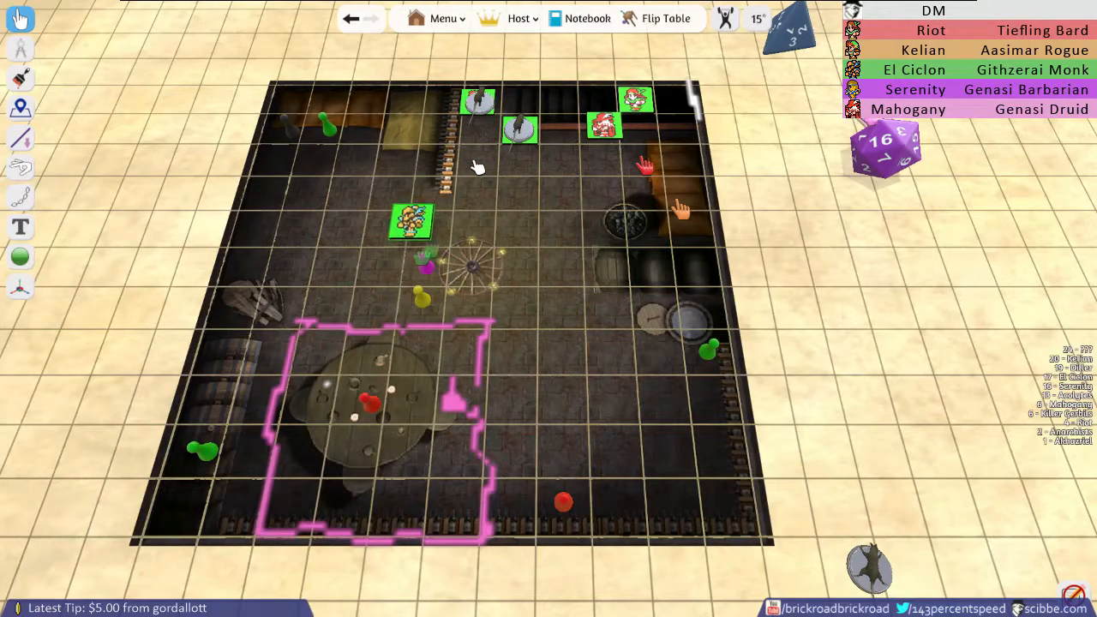
# Move a grey enemy miniature to the square just below the ladder.
pyautogui.moveTo(411, 222); pyautogui.dragTo(471, 146)
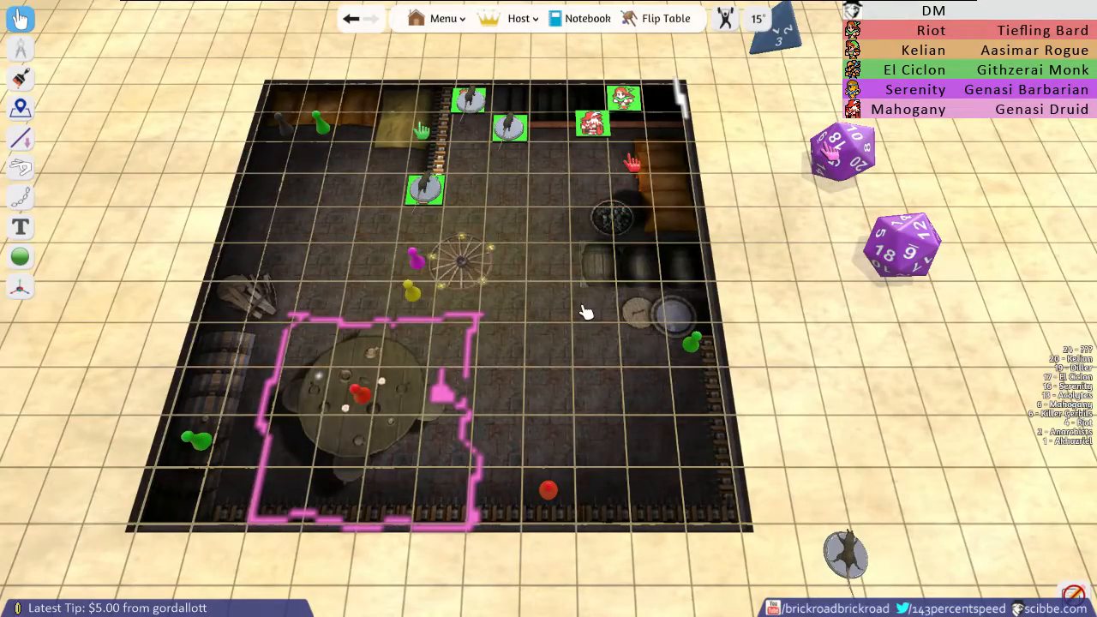
pyautogui.scroll(-3)
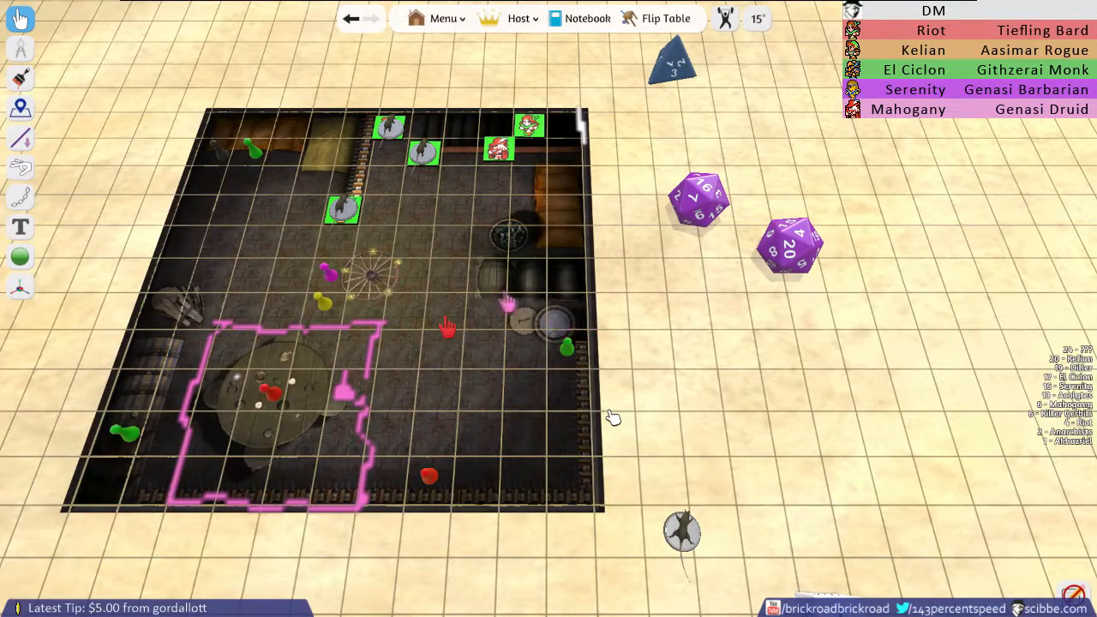
pyautogui.moveTo(489, 304)
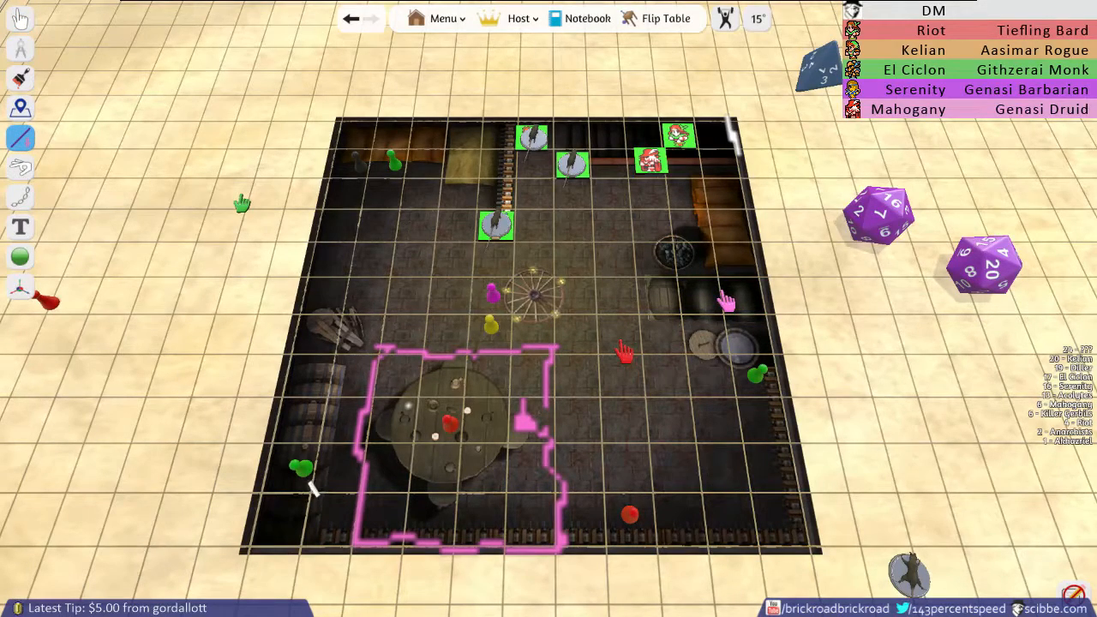
pyautogui.moveTo(309, 484); pyautogui.dragTo(678, 138)
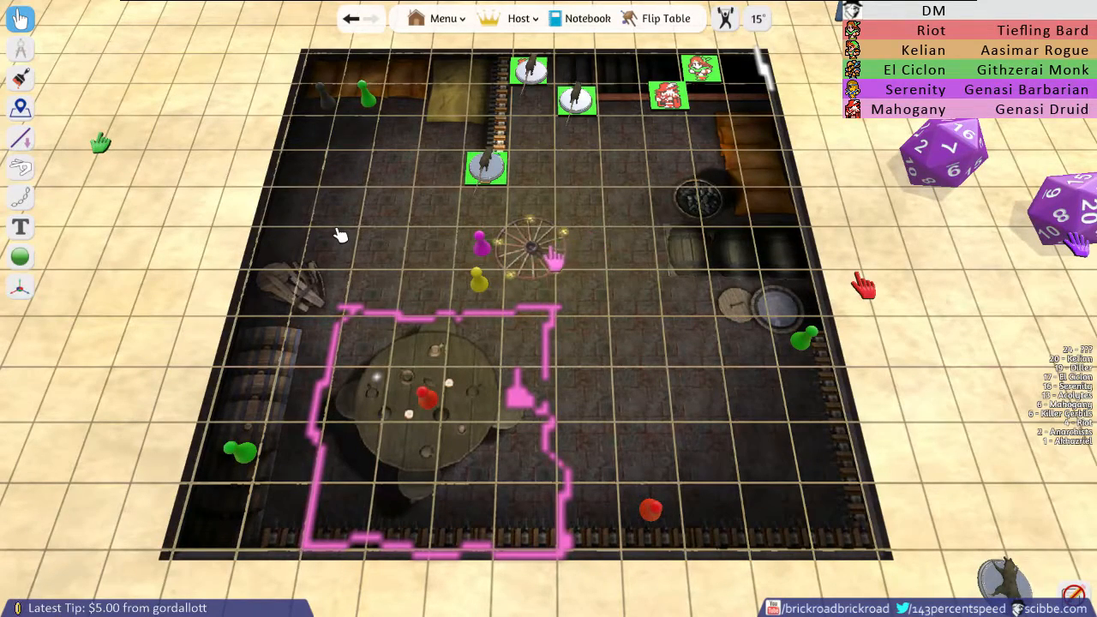
pyautogui.moveTo(562, 420)
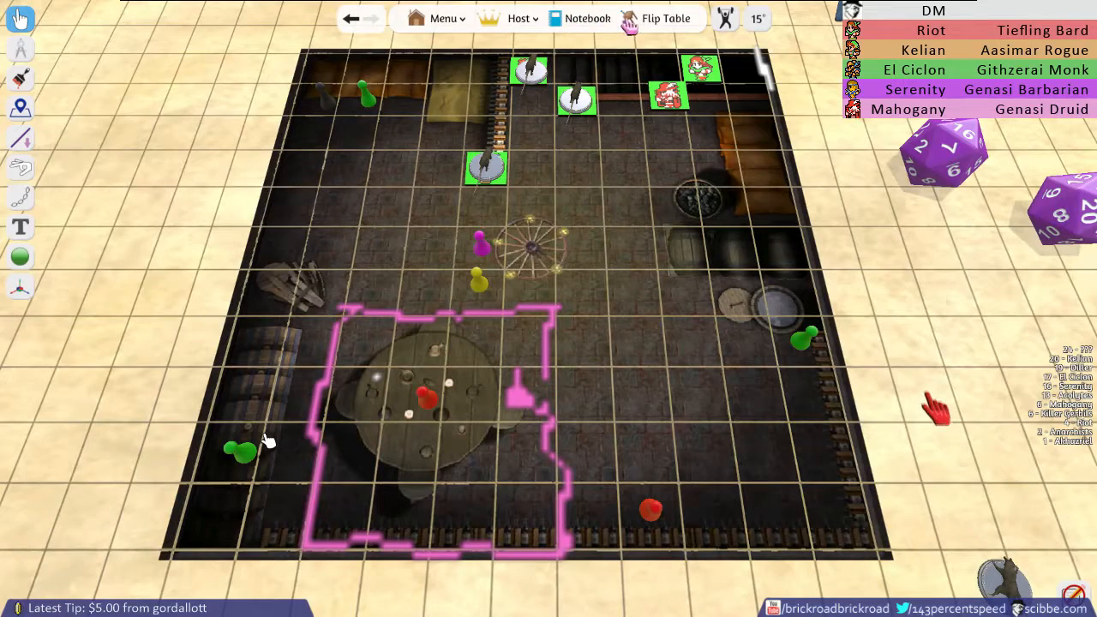
pyautogui.moveTo(274, 228)
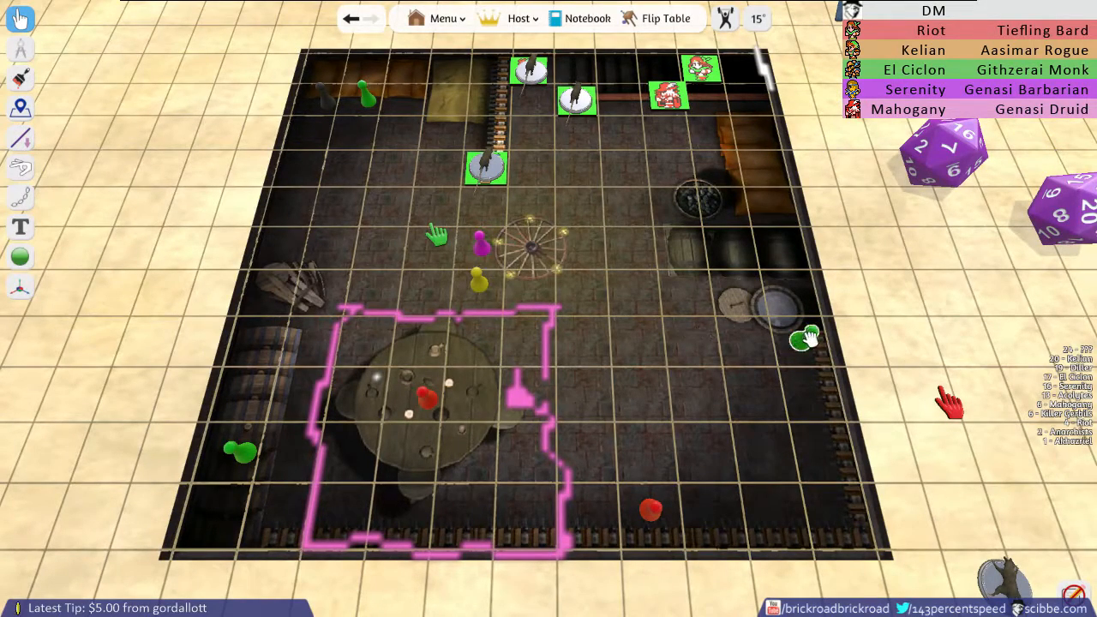
# Slide the right-hand green pawn left across the basement map.
pyautogui.moveTo(806, 339); pyautogui.dragTo(707, 330)
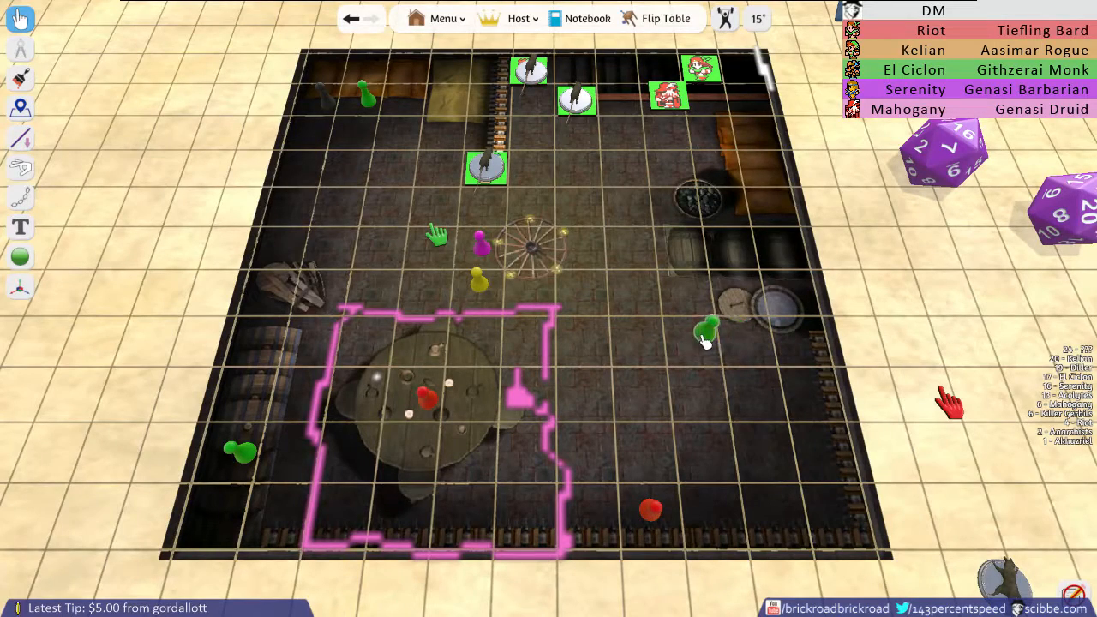
pyautogui.moveTo(707, 335); pyautogui.dragTo(643, 334)
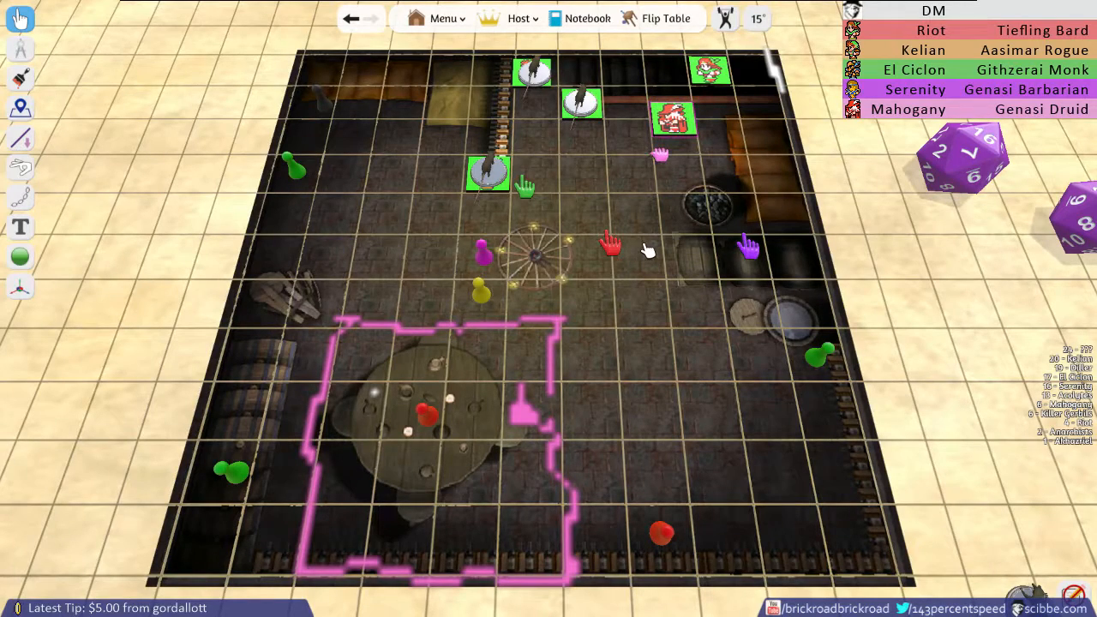
# Pick up the red-haired hero token and move it far down the map beside the green pawn.
pyautogui.moveTo(673, 117); pyautogui.dragTo(652, 90)
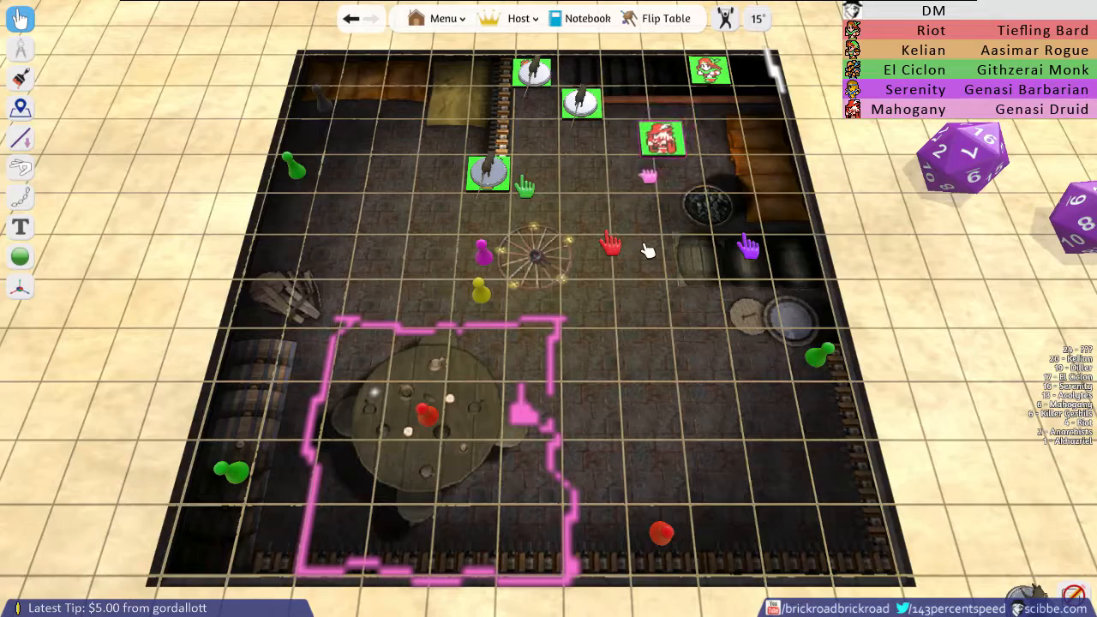
pyautogui.moveTo(662, 141); pyautogui.dragTo(667, 326)
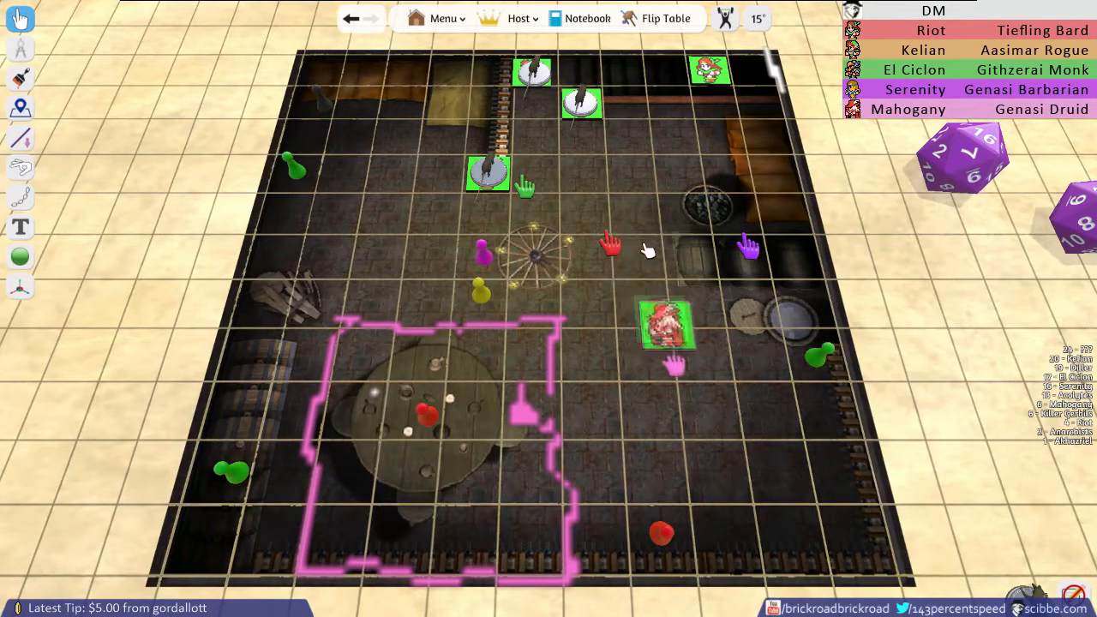
pyautogui.moveTo(664, 322); pyautogui.dragTo(754, 351)
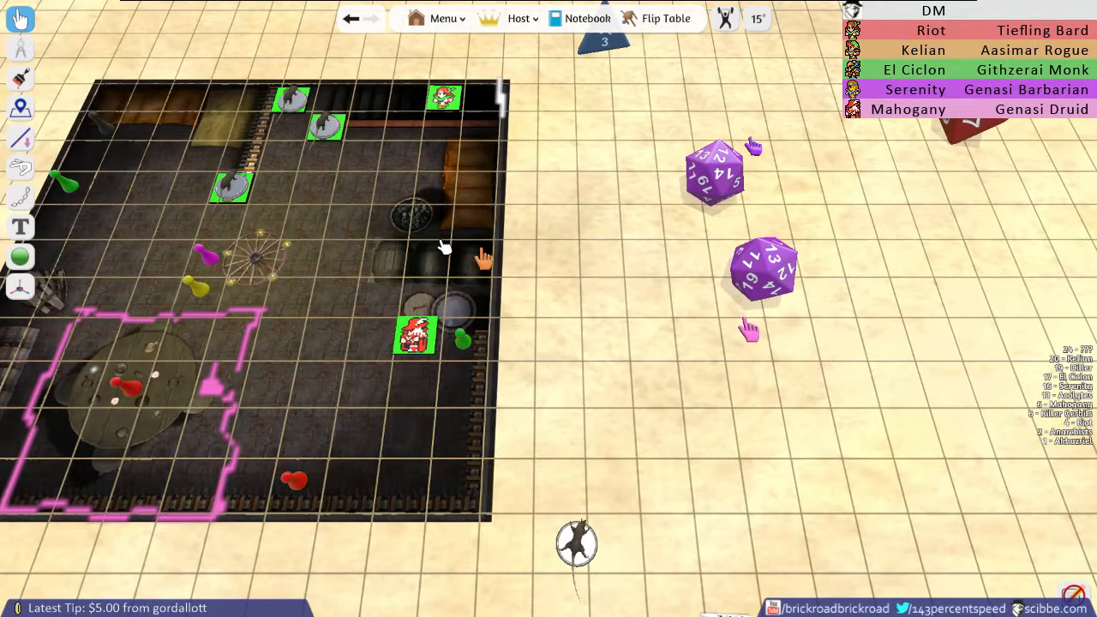
pyautogui.moveTo(570, 330)
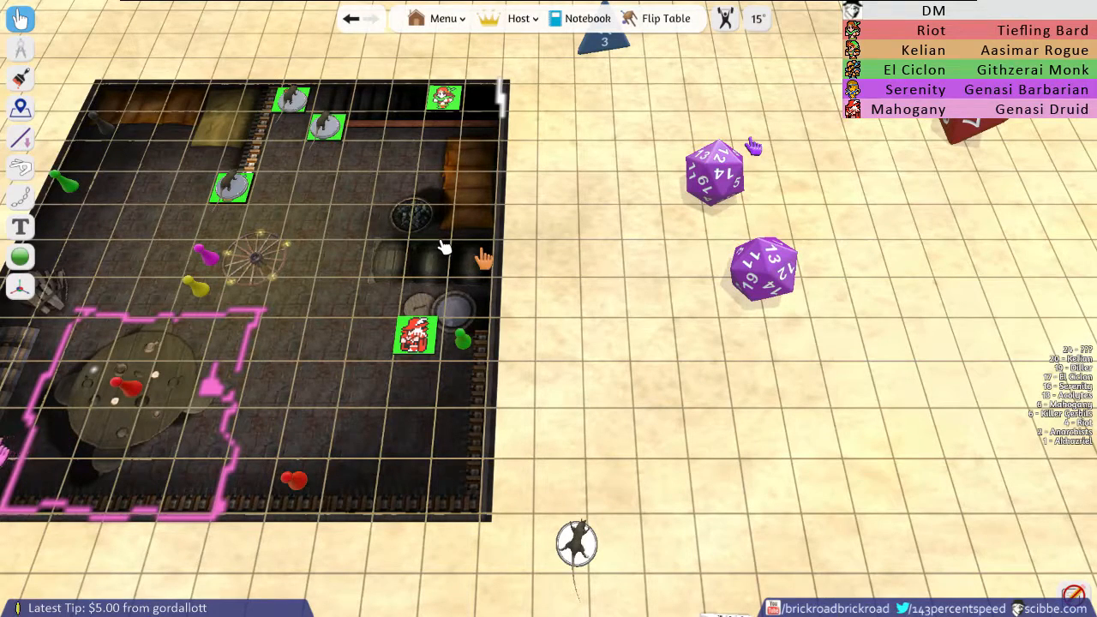
pyautogui.moveTo(172, 403)
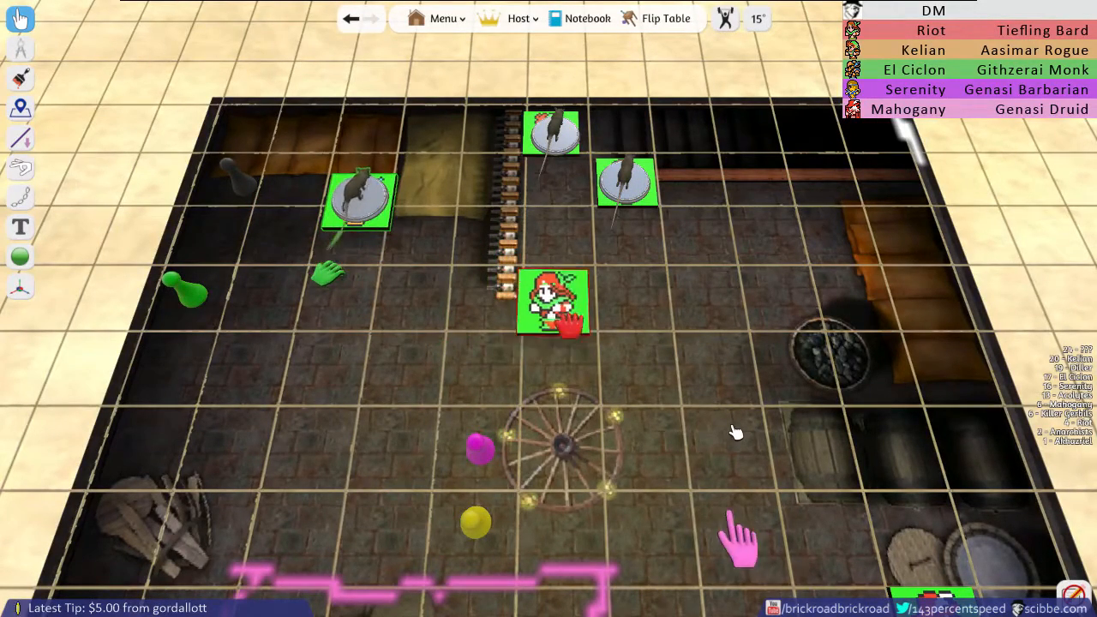
pyautogui.moveTo(359, 202); pyautogui.dragTo(459, 257)
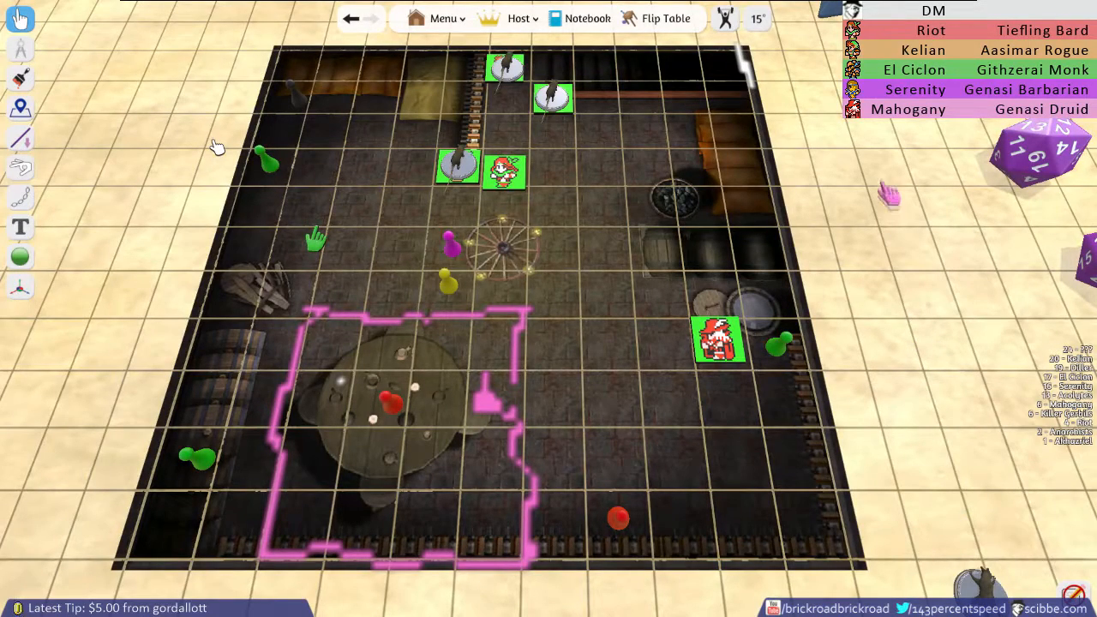
pyautogui.moveTo(918, 274)
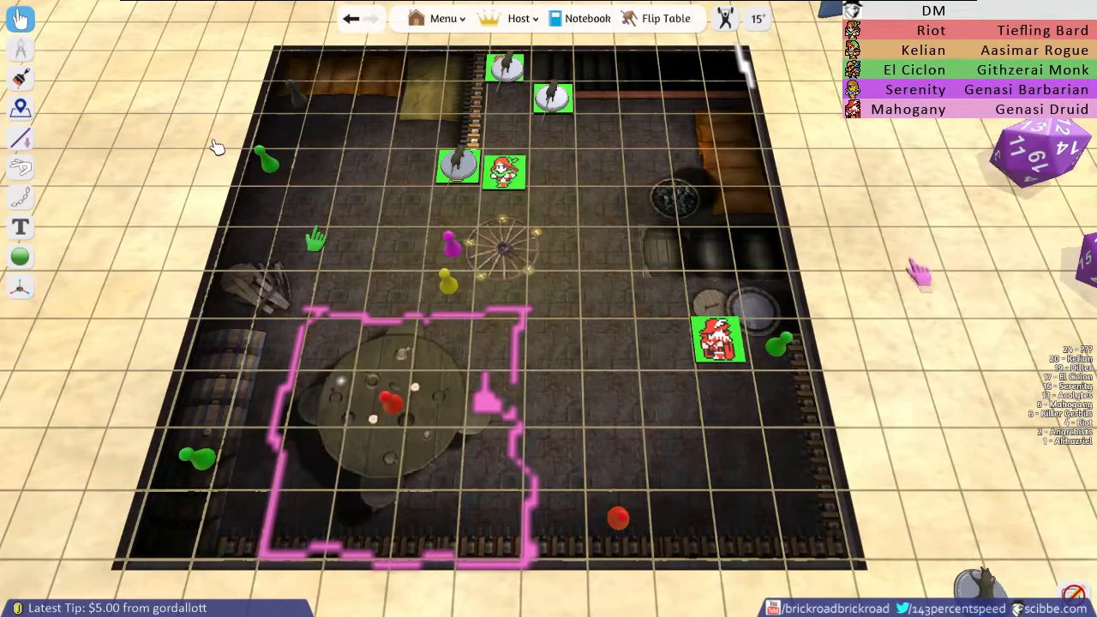
pyautogui.moveTo(231, 296)
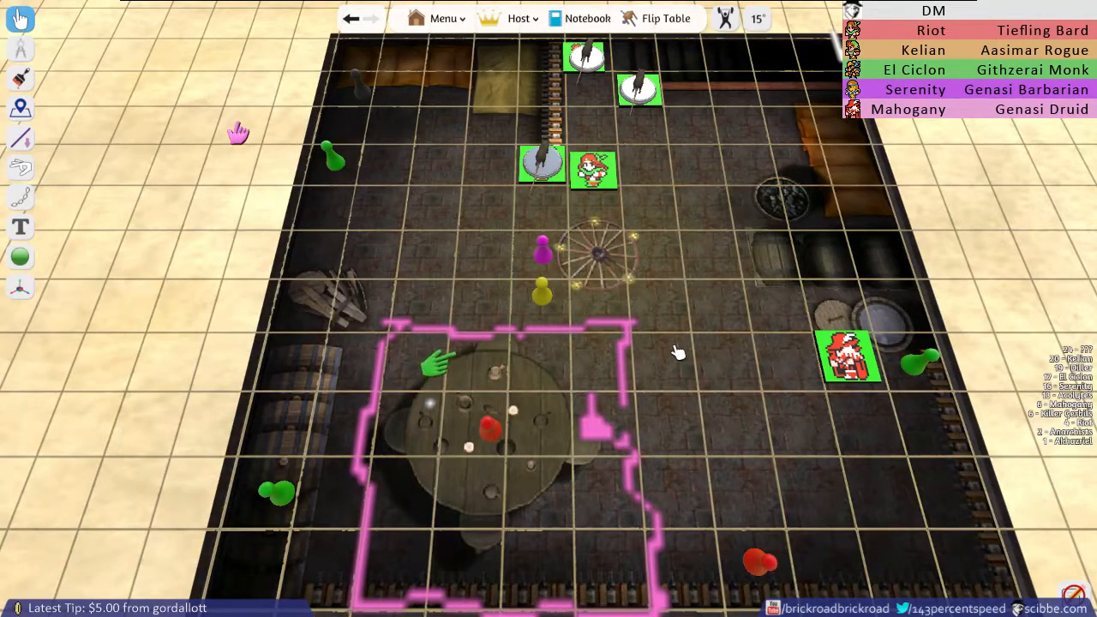
pyautogui.moveTo(390, 347)
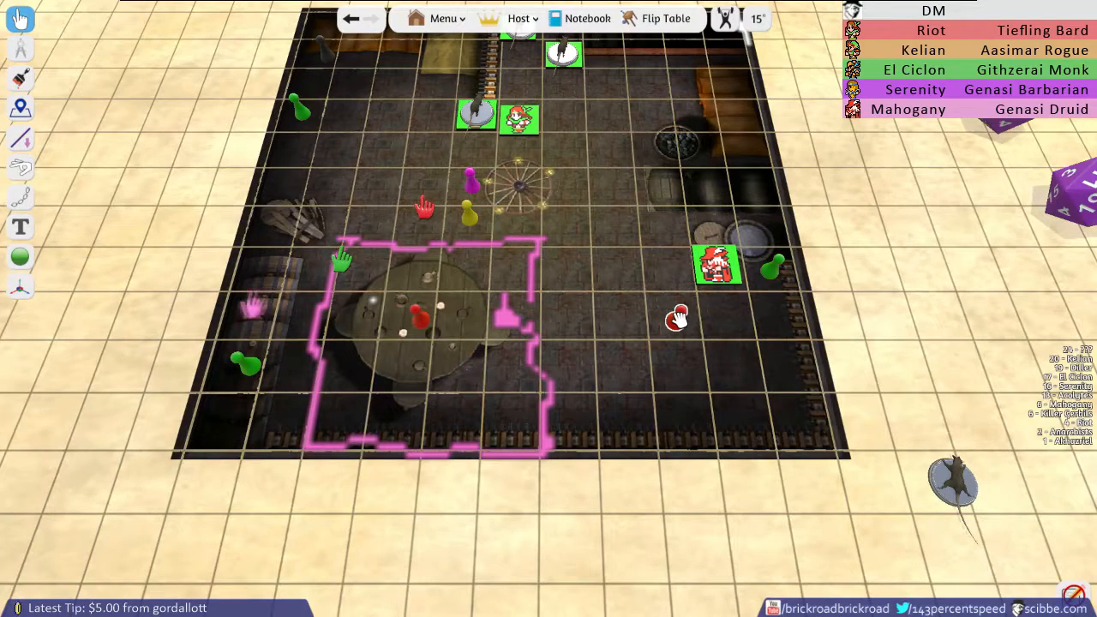
pyautogui.moveTo(325, 480)
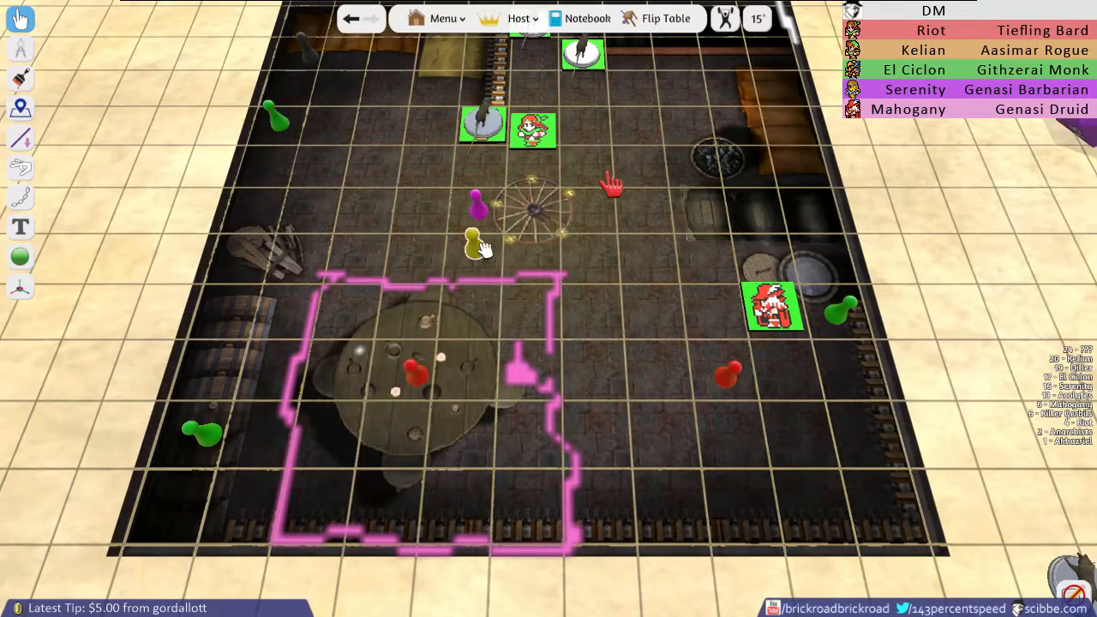
pyautogui.moveTo(472, 244); pyautogui.dragTo(587, 313)
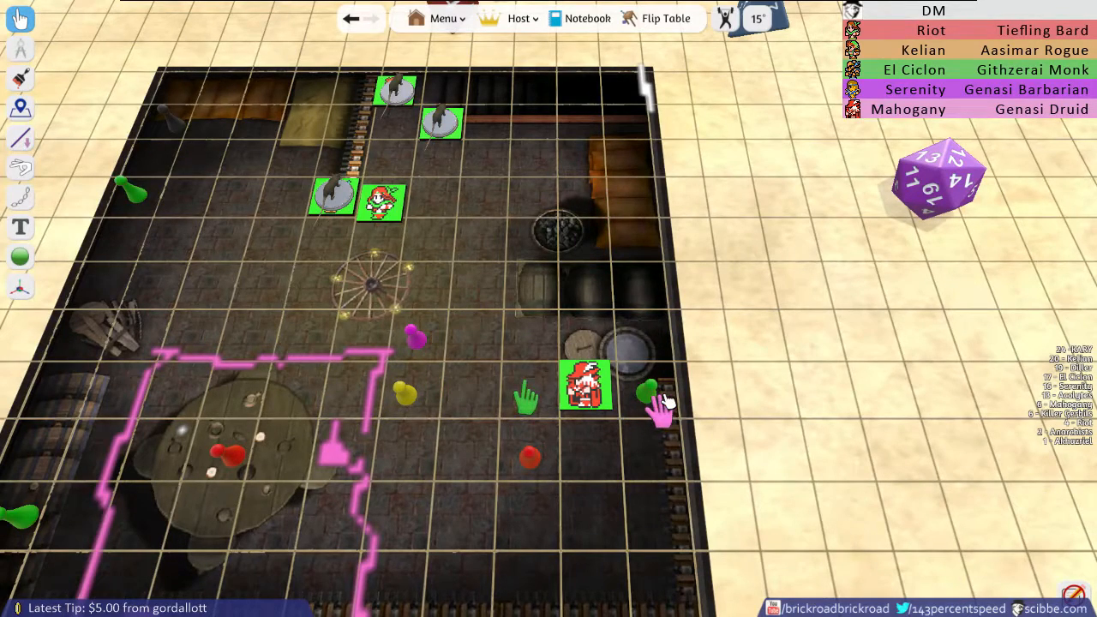
pyautogui.moveTo(192, 372)
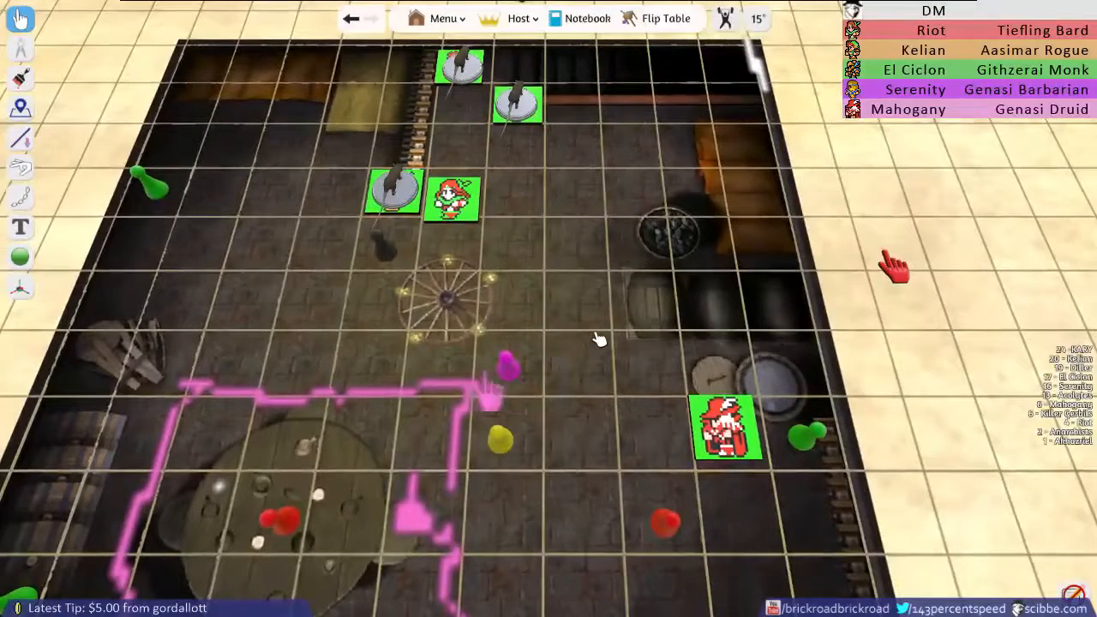
pyautogui.moveTo(956, 497)
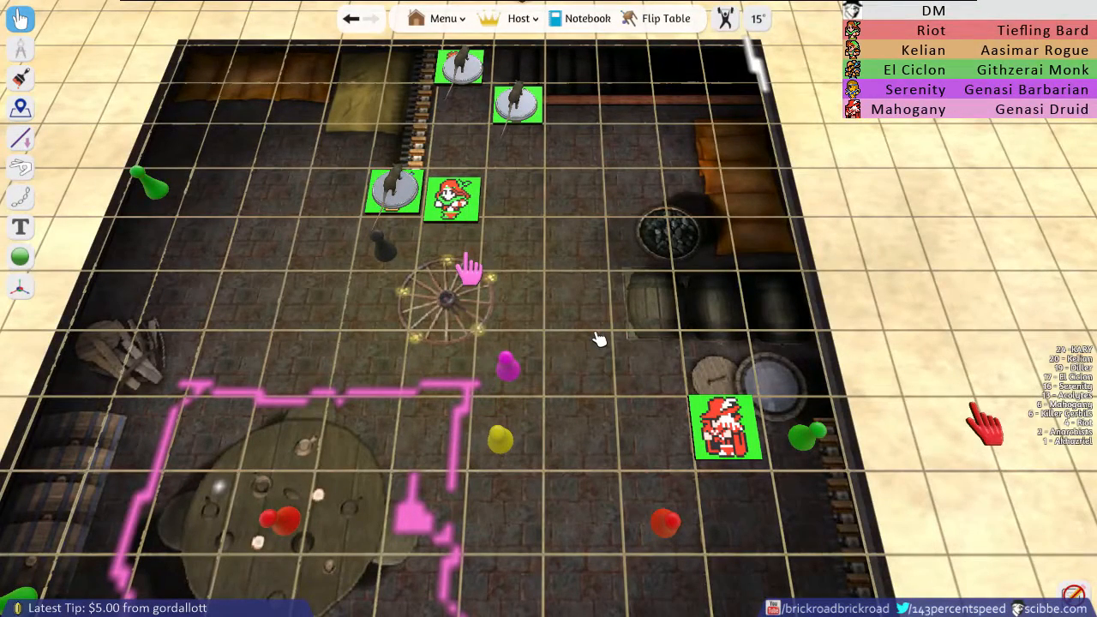
pyautogui.moveTo(682, 304)
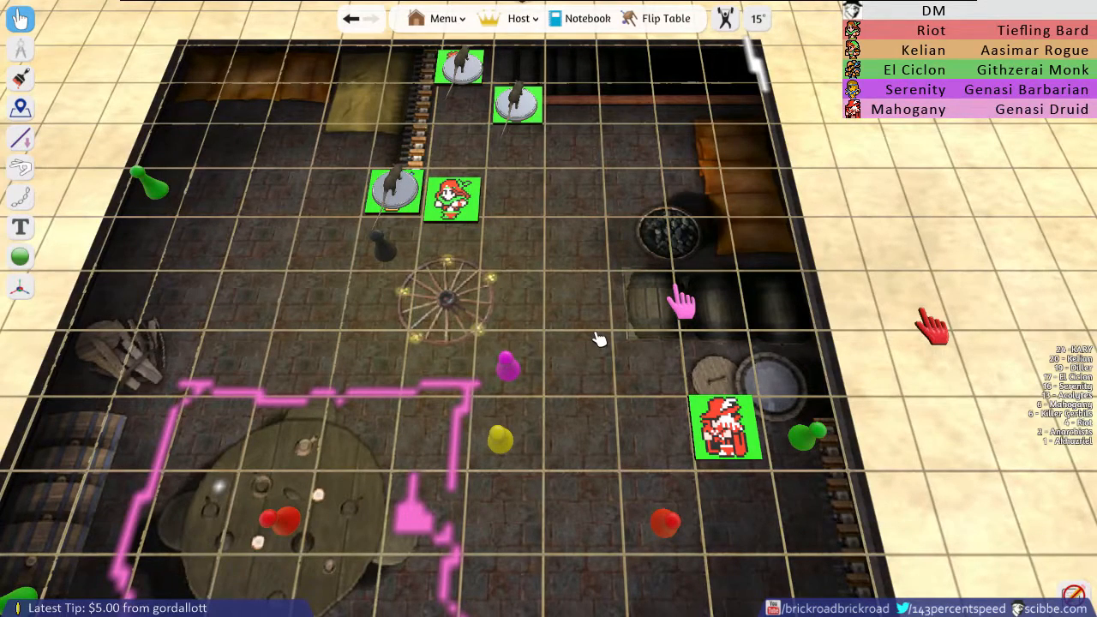
pyautogui.moveTo(570, 296)
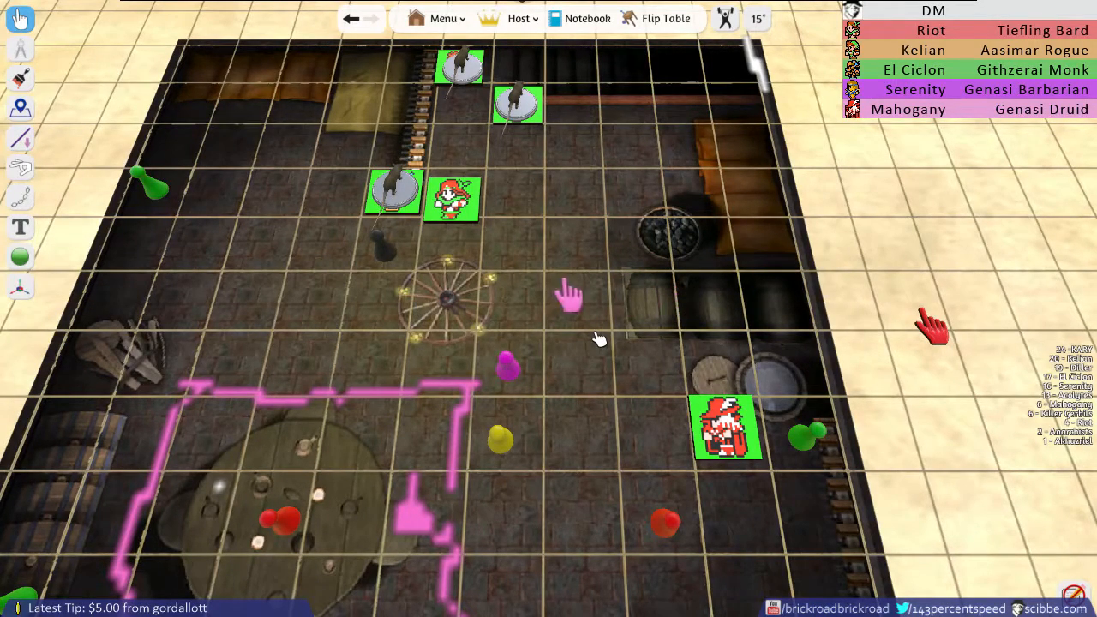
pyautogui.moveTo(613, 317)
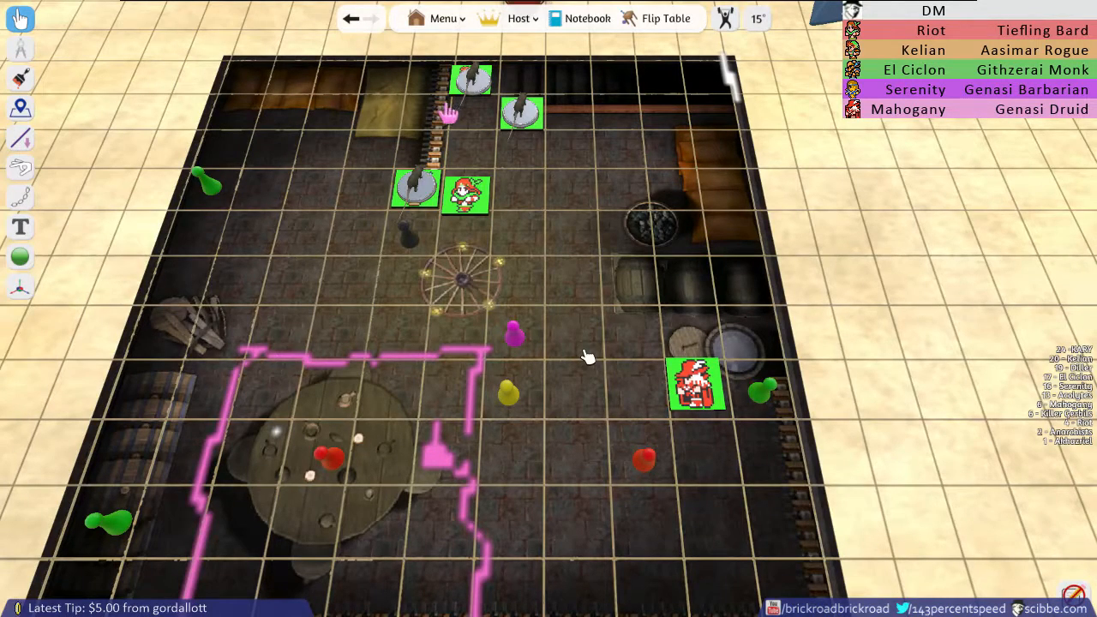
pyautogui.moveTo(742, 305)
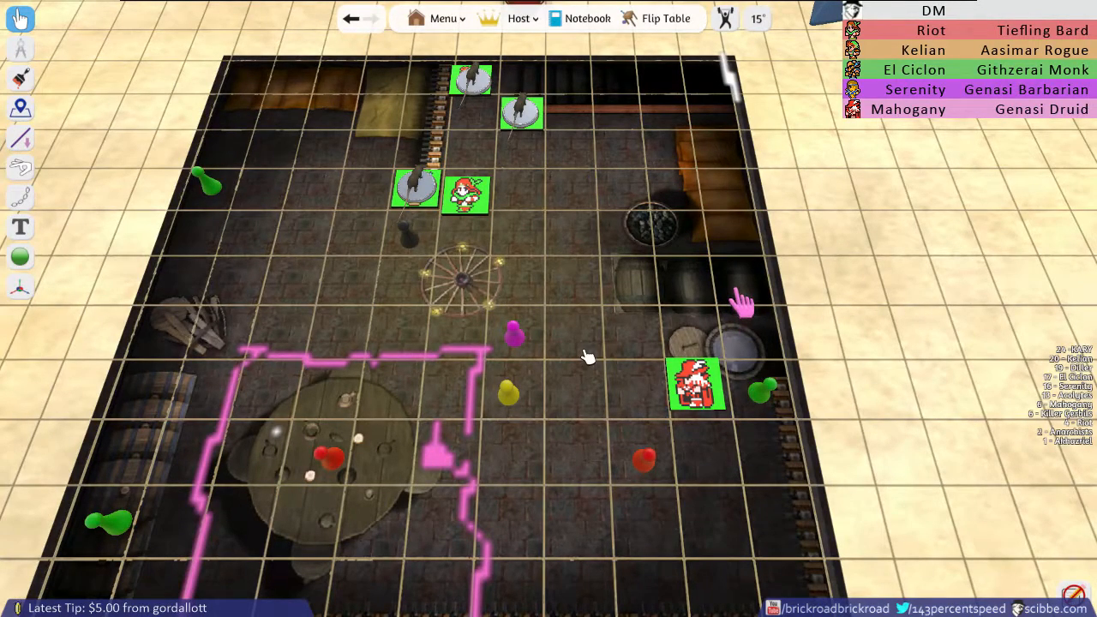
pyautogui.moveTo(733, 214)
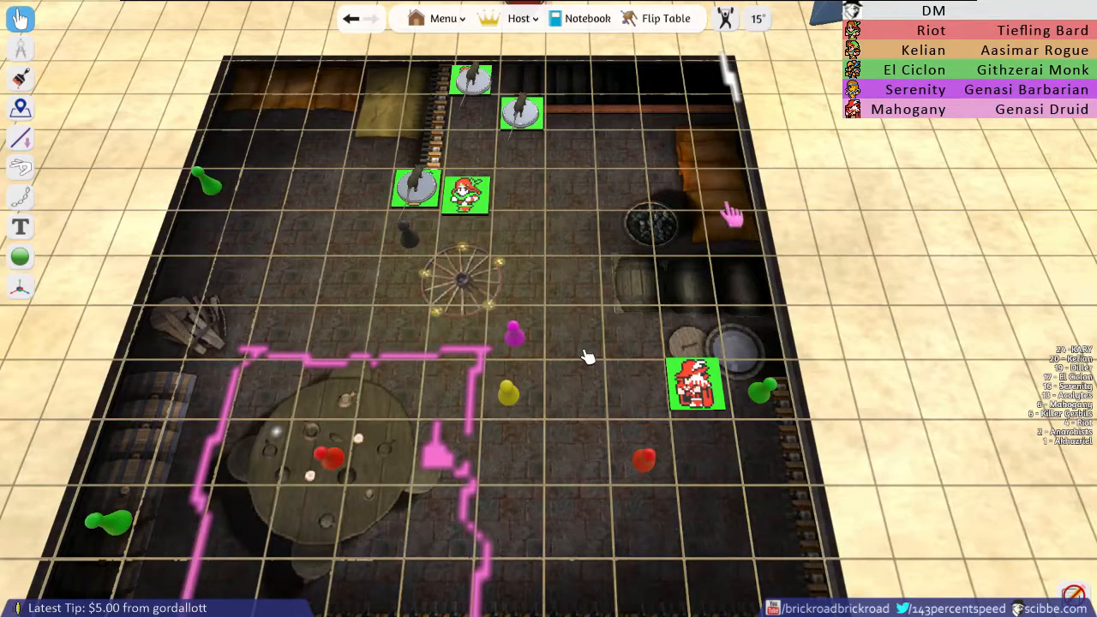
pyautogui.moveTo(583, 244)
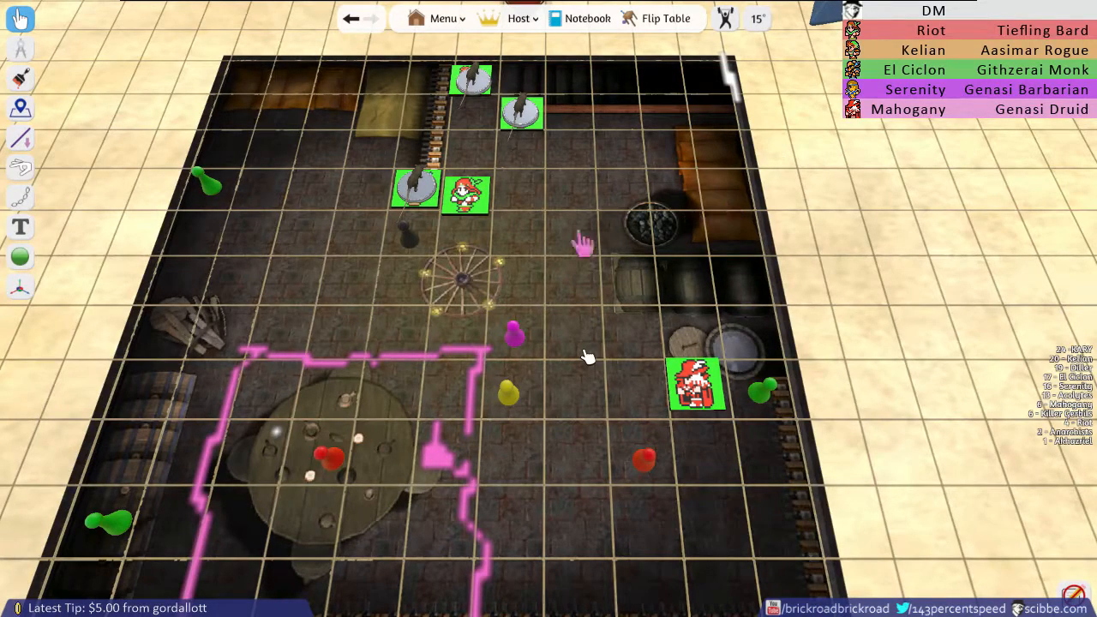
pyautogui.moveTo(618, 399)
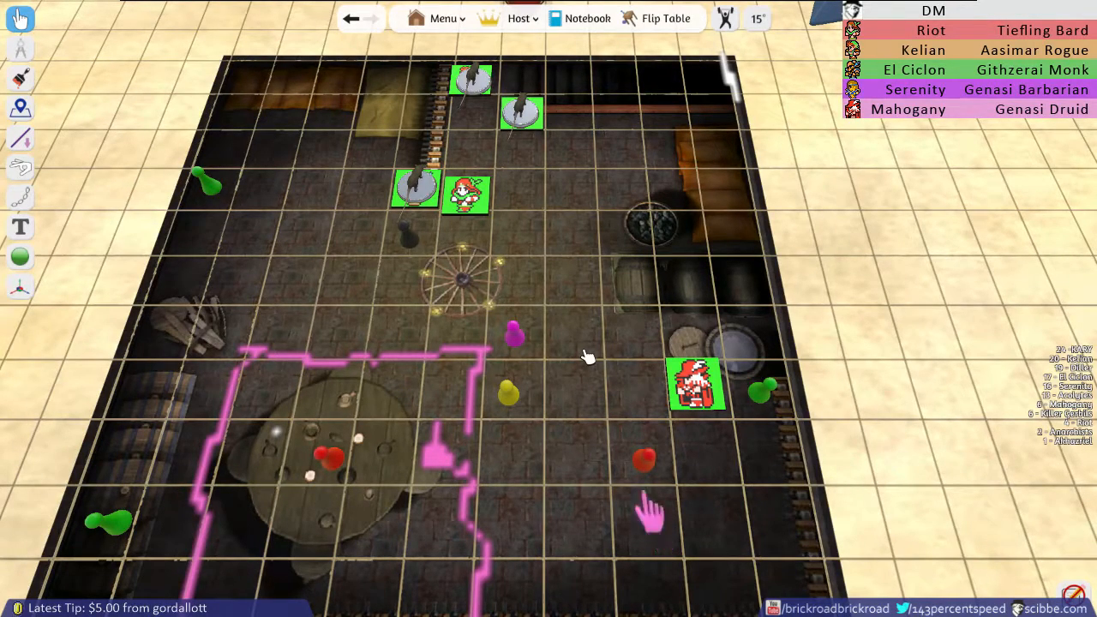
pyautogui.moveTo(759, 240)
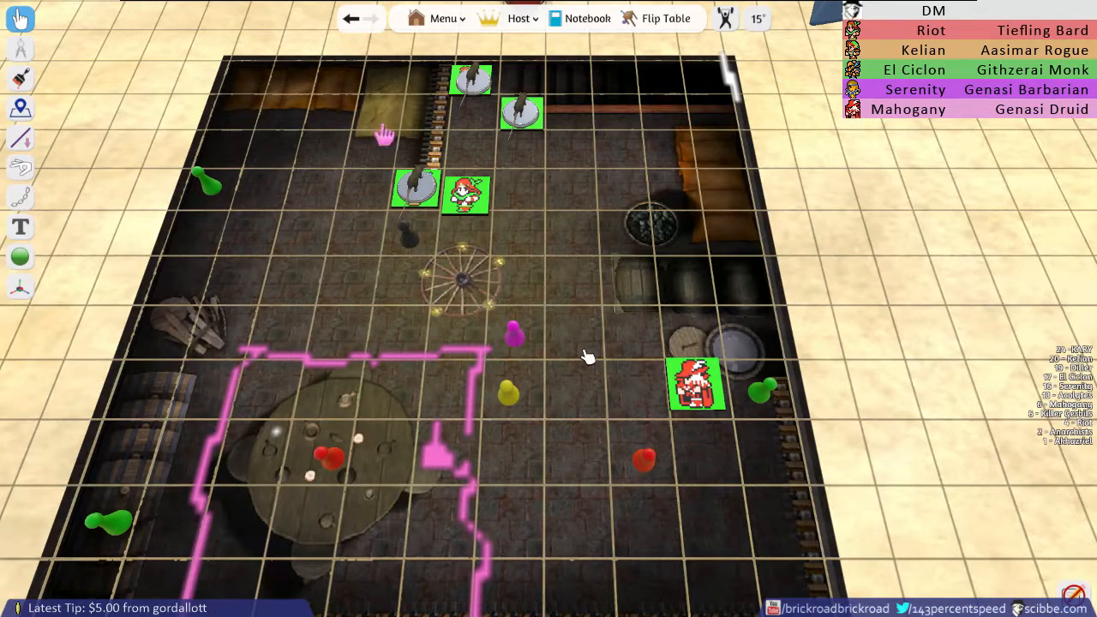
pyautogui.moveTo(265, 210)
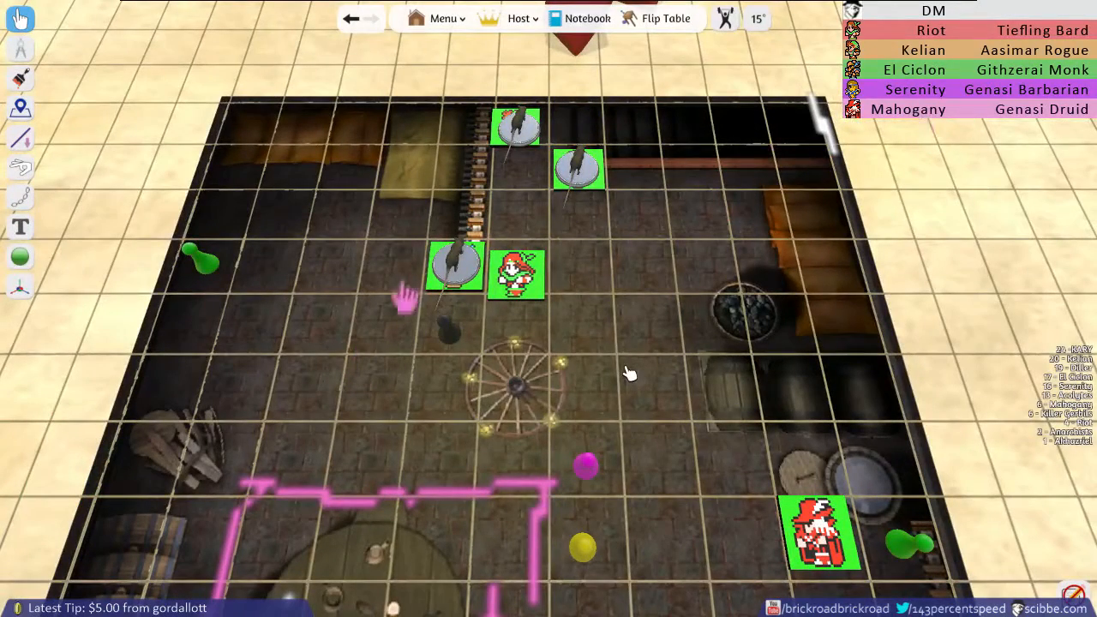
pyautogui.moveTo(810, 296)
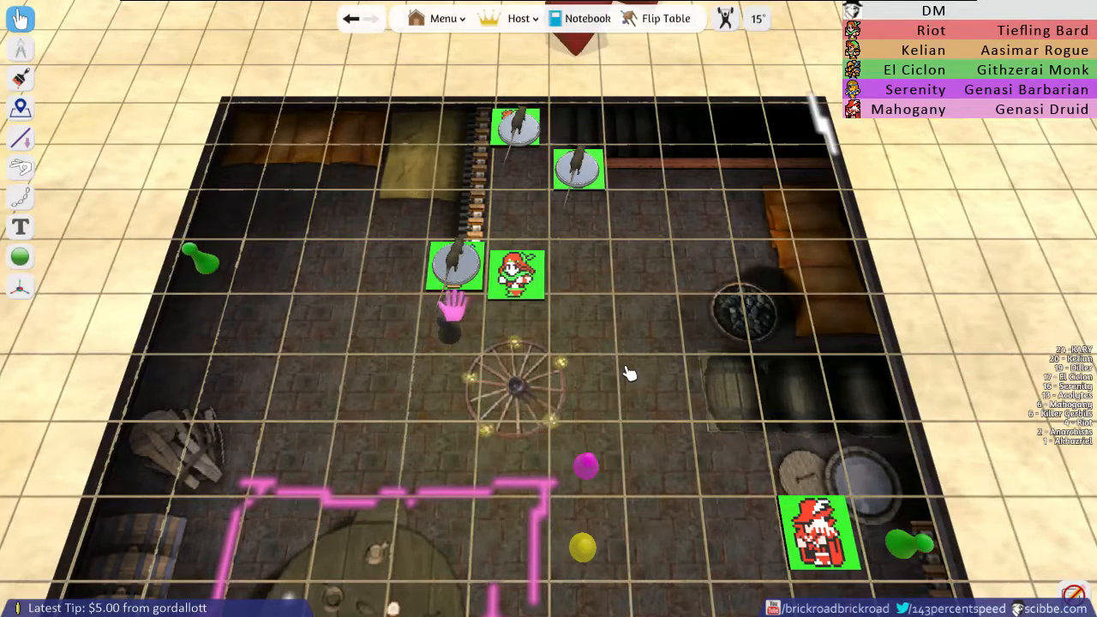
pyautogui.moveTo(925, 154)
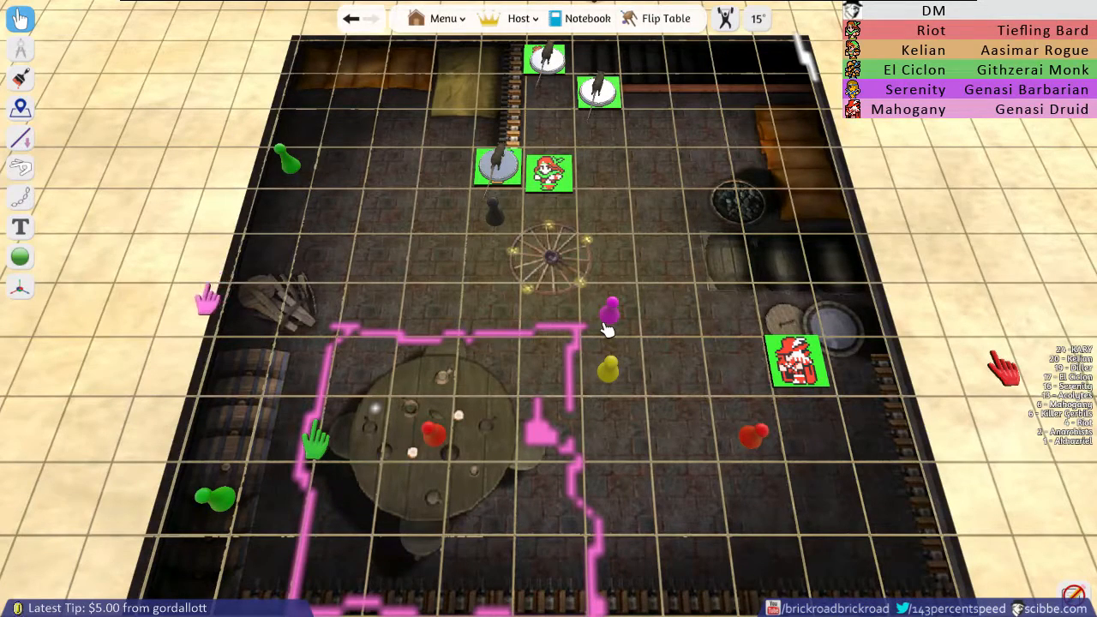
pyautogui.moveTo(189, 296)
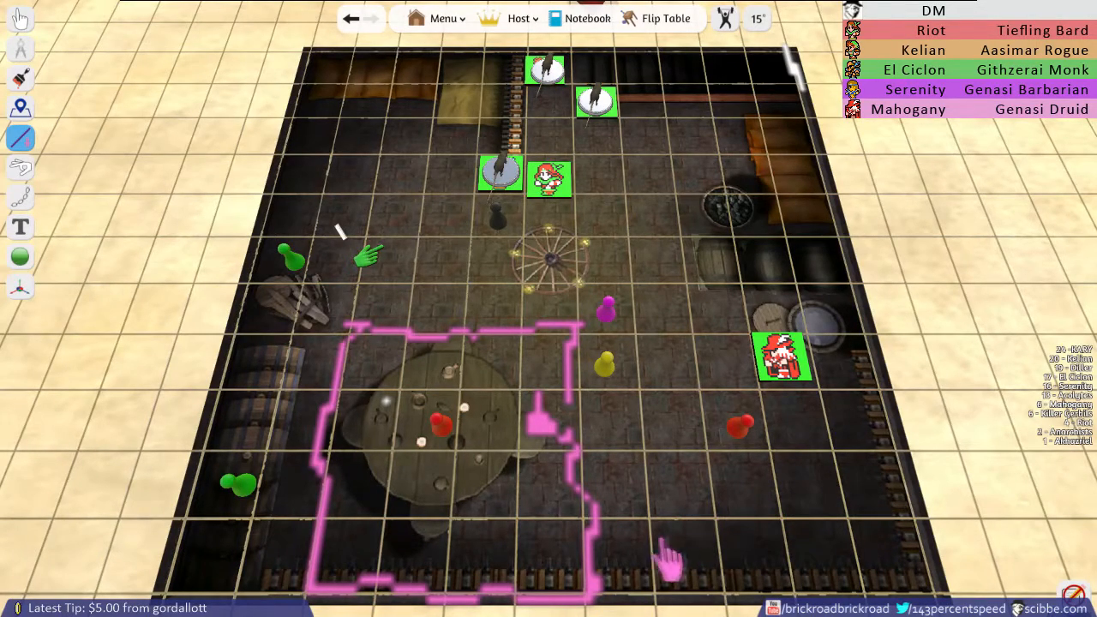
pyautogui.moveTo(373, 566)
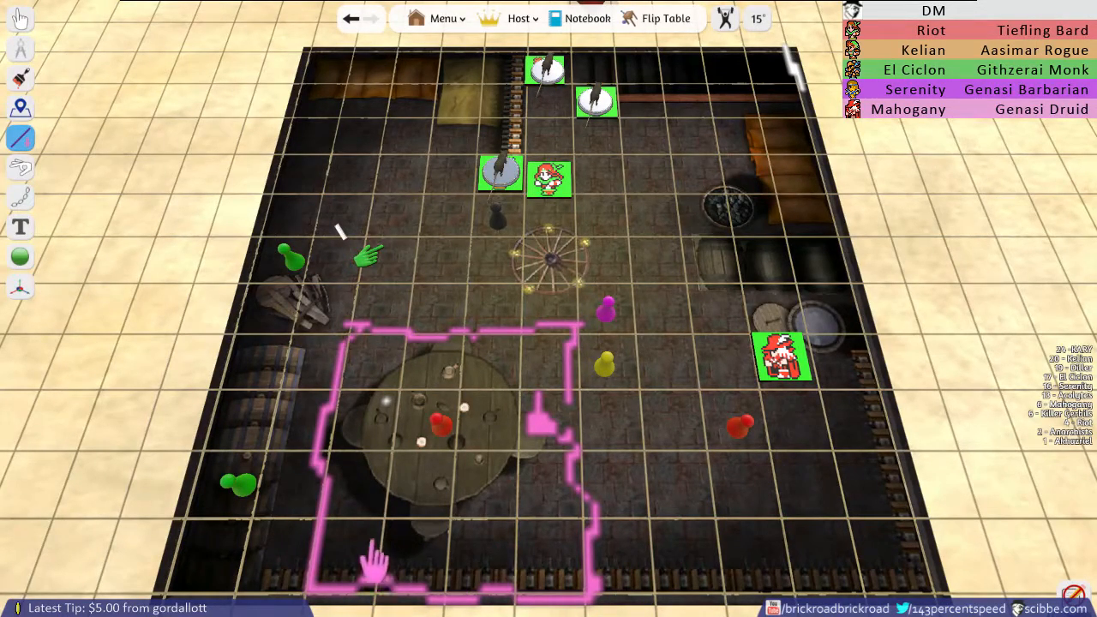
pyautogui.moveTo(720, 433)
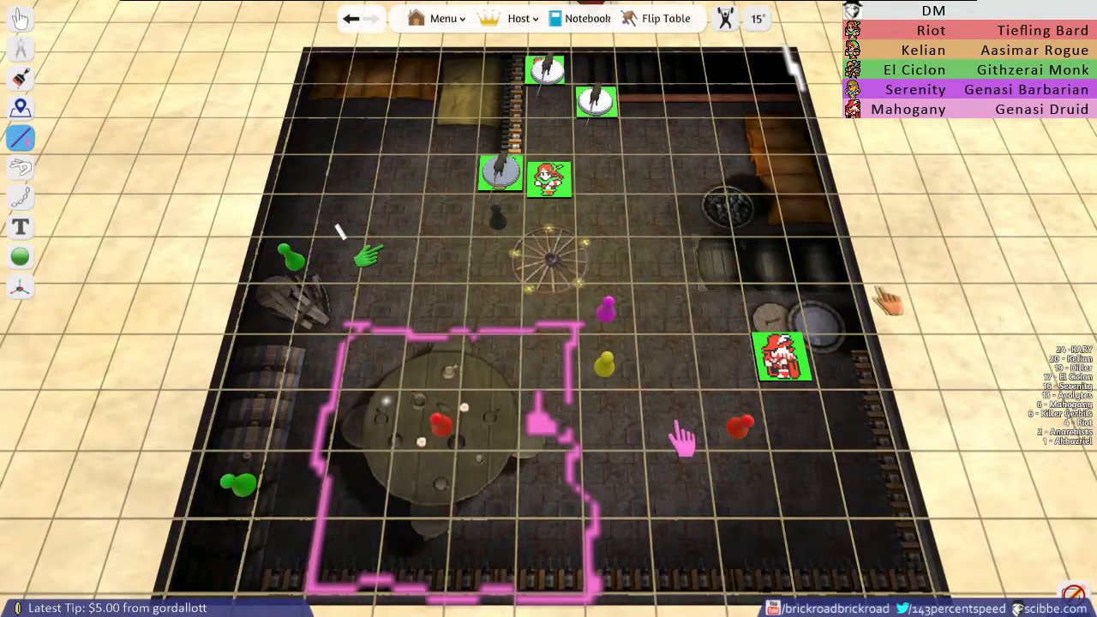
pyautogui.moveTo(698, 450)
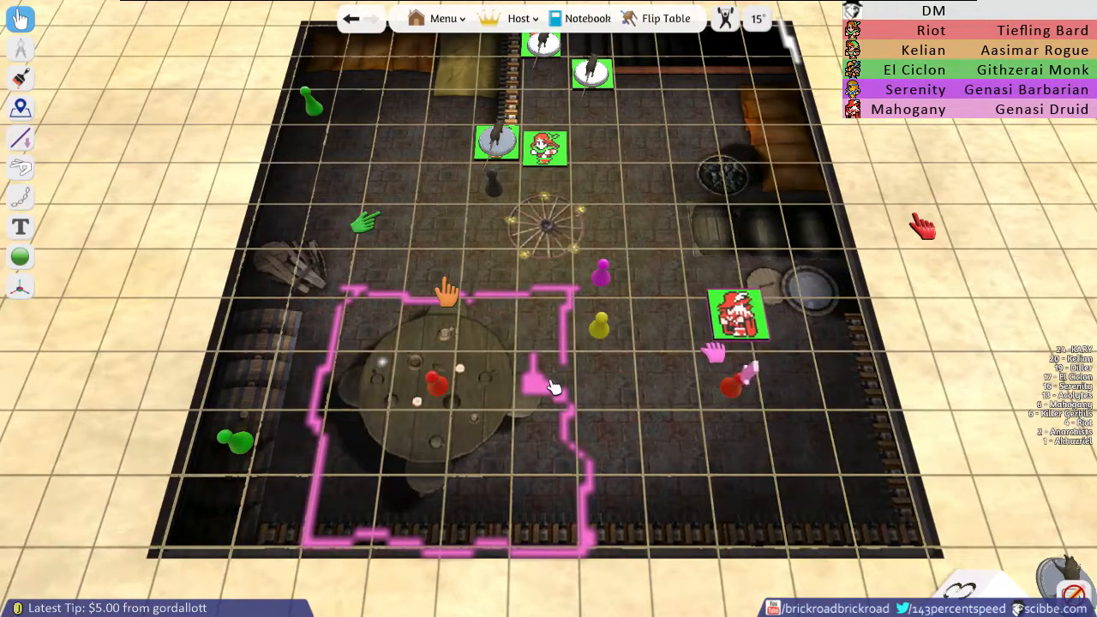
# Carry the red-robed token to the lower-left square beside the green pawn, clear of the pink outline.
pyautogui.moveTo(737, 312); pyautogui.dragTo(665, 385)
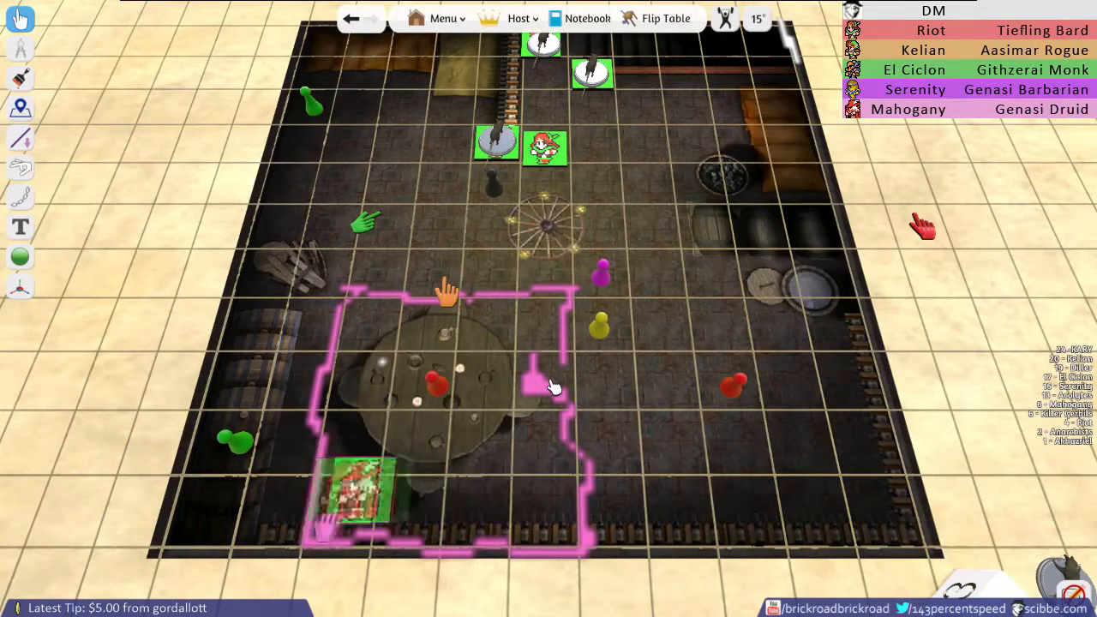
pyautogui.moveTo(356, 484); pyautogui.dragTo(275, 484)
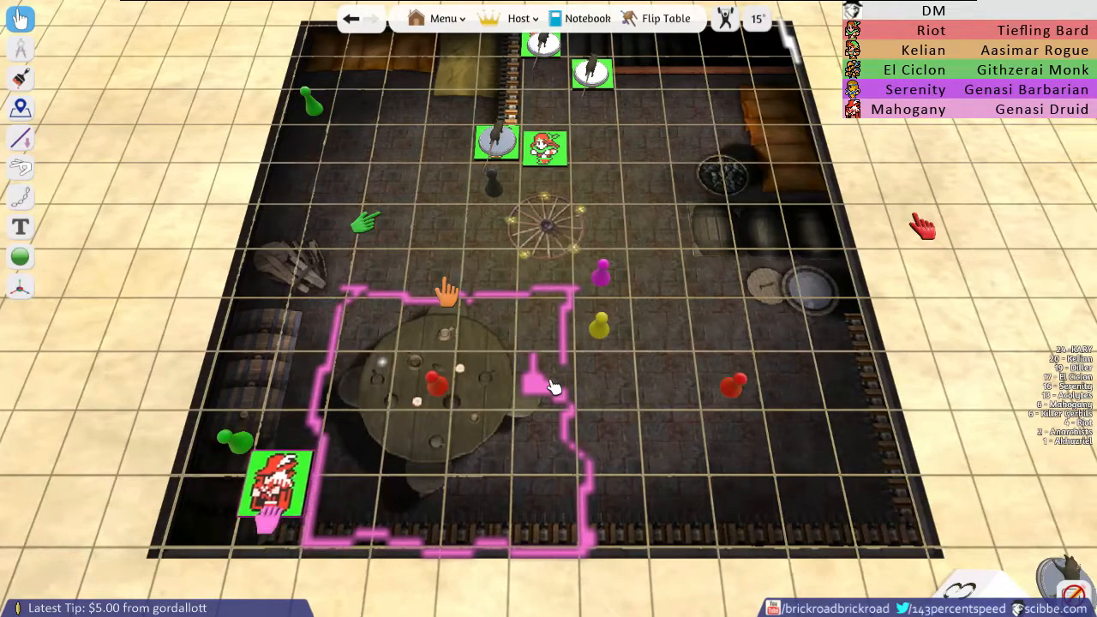
pyautogui.moveTo(274, 485); pyautogui.dragTo(283, 429)
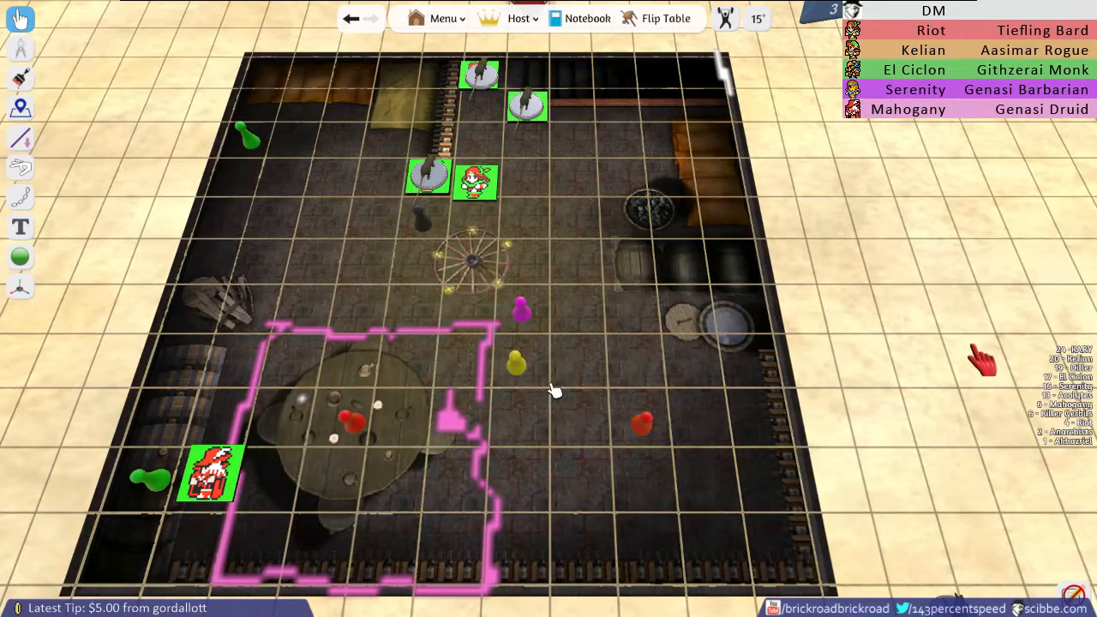
pyautogui.moveTo(1020, 385)
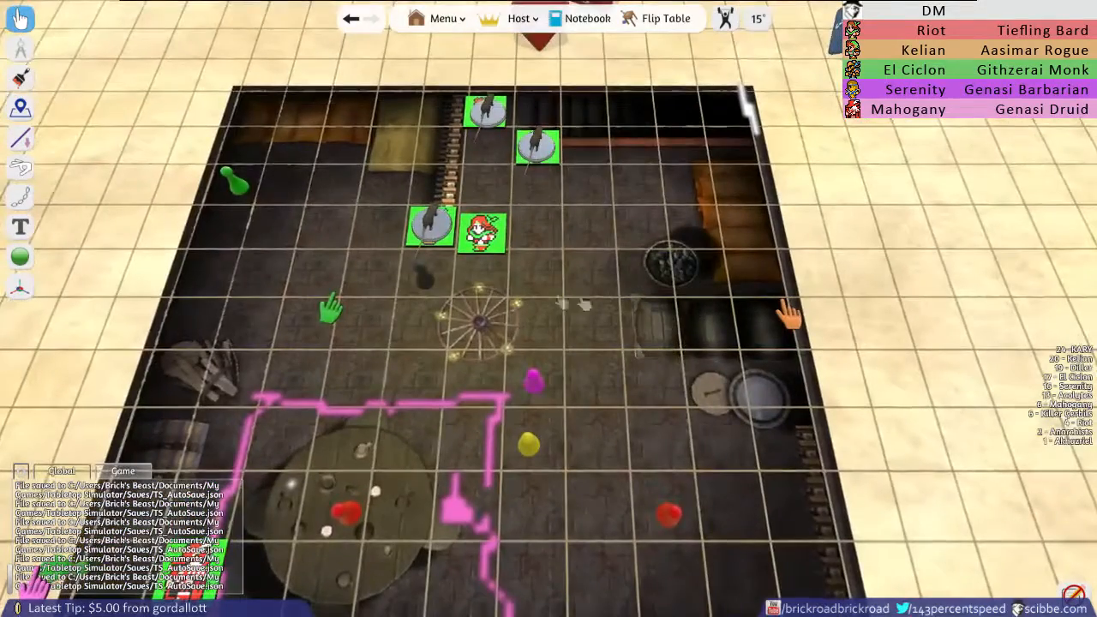
pyautogui.moveTo(424, 278)
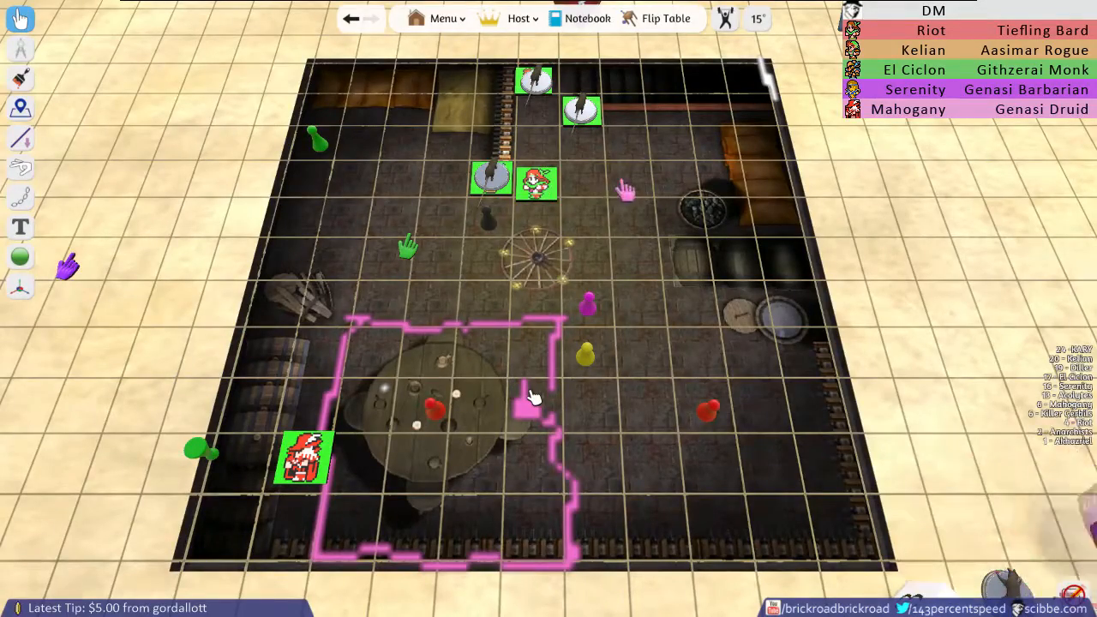
pyautogui.moveTo(686, 182)
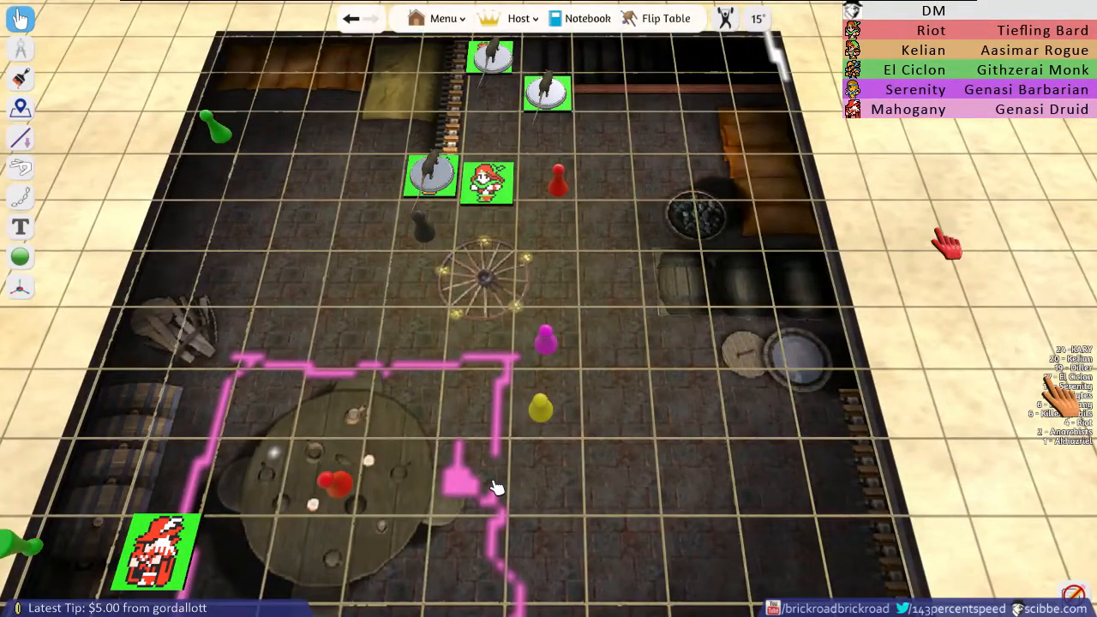
pyautogui.moveTo(943, 231)
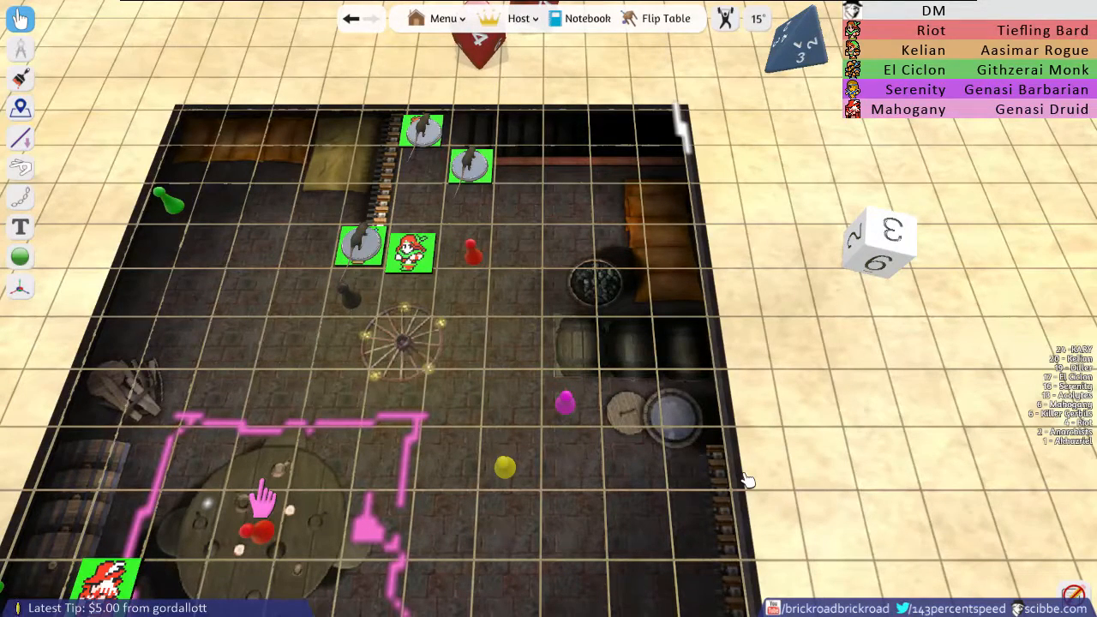
pyautogui.moveTo(548, 347)
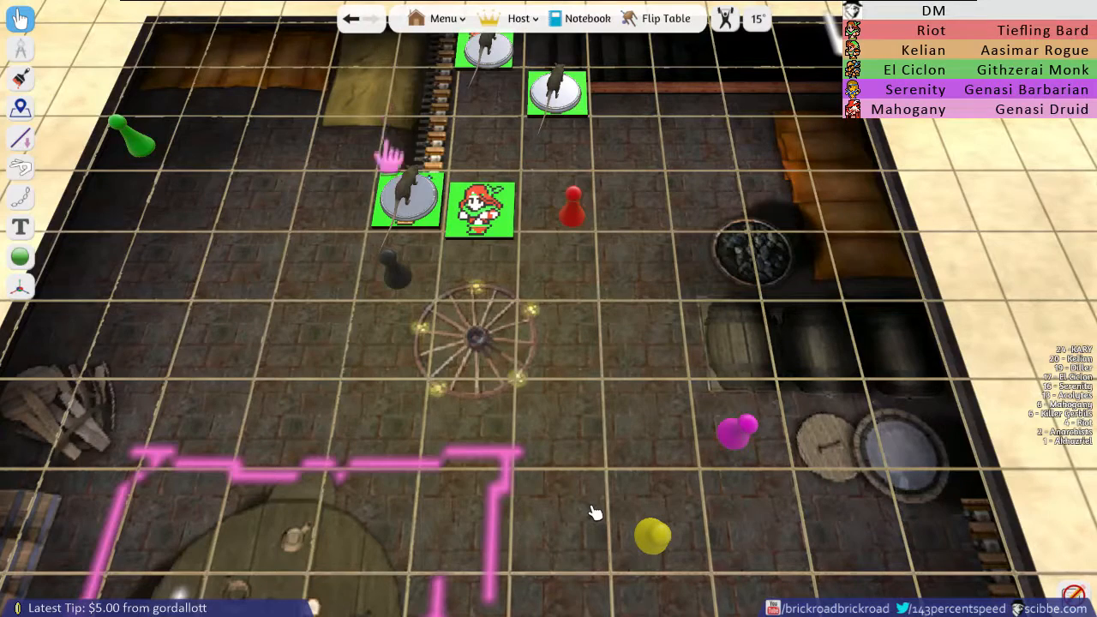
pyautogui.moveTo(1037, 231)
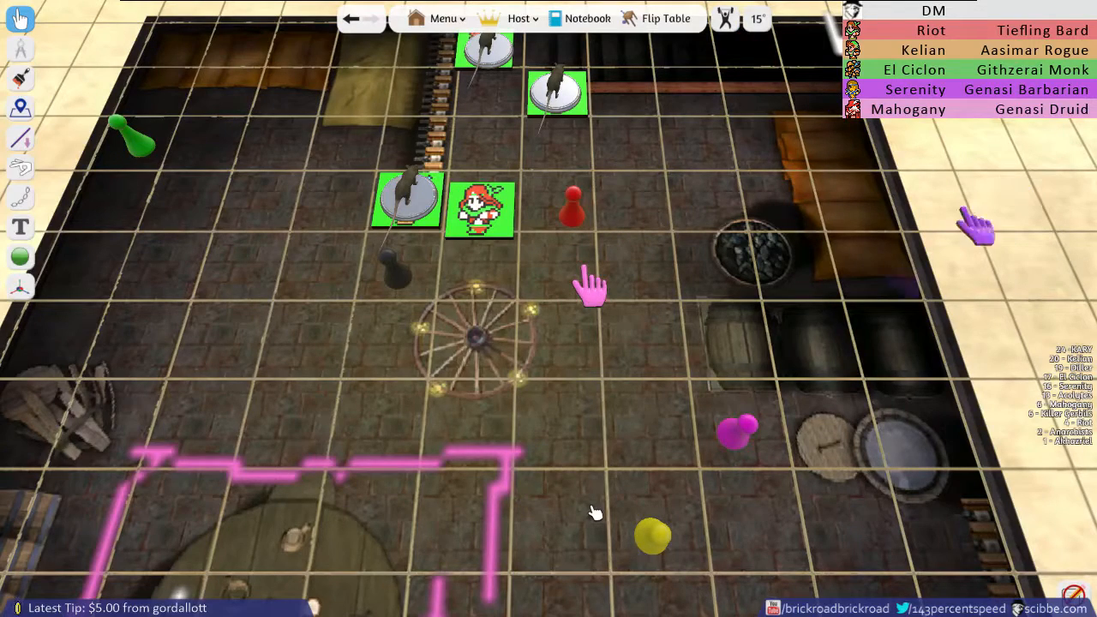
pyautogui.moveTo(408, 278)
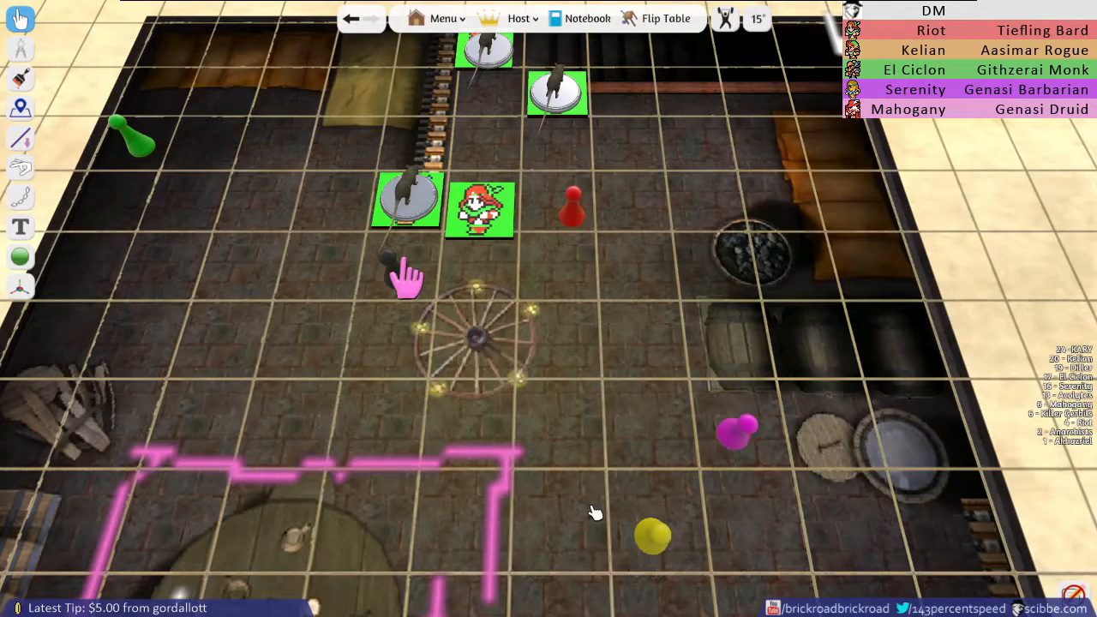
pyautogui.moveTo(1046, 261)
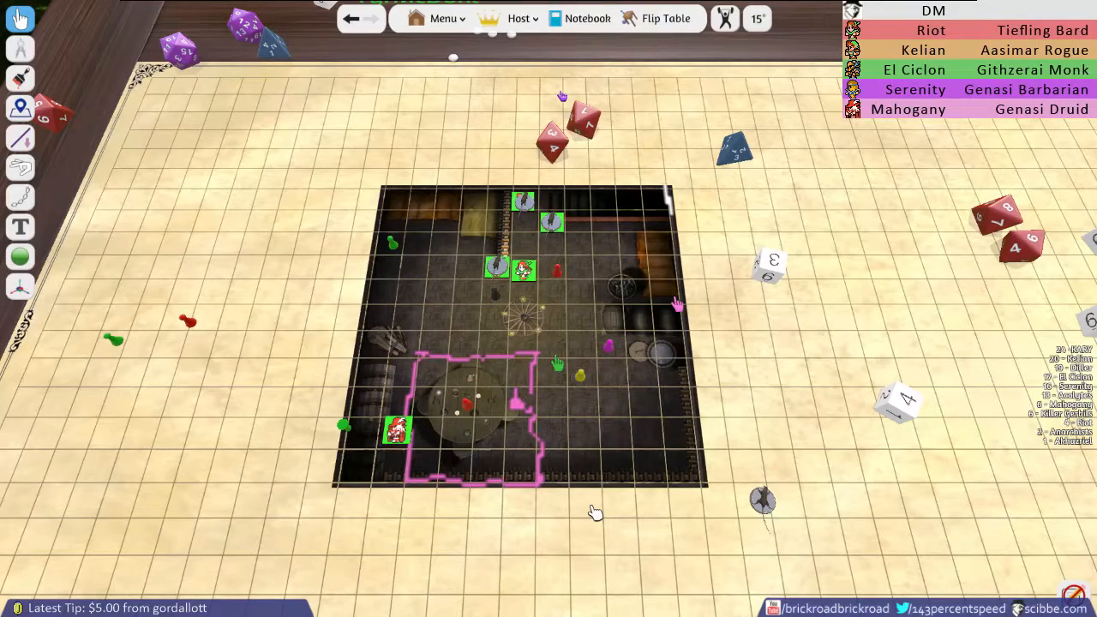
pyautogui.moveTo(744, 221)
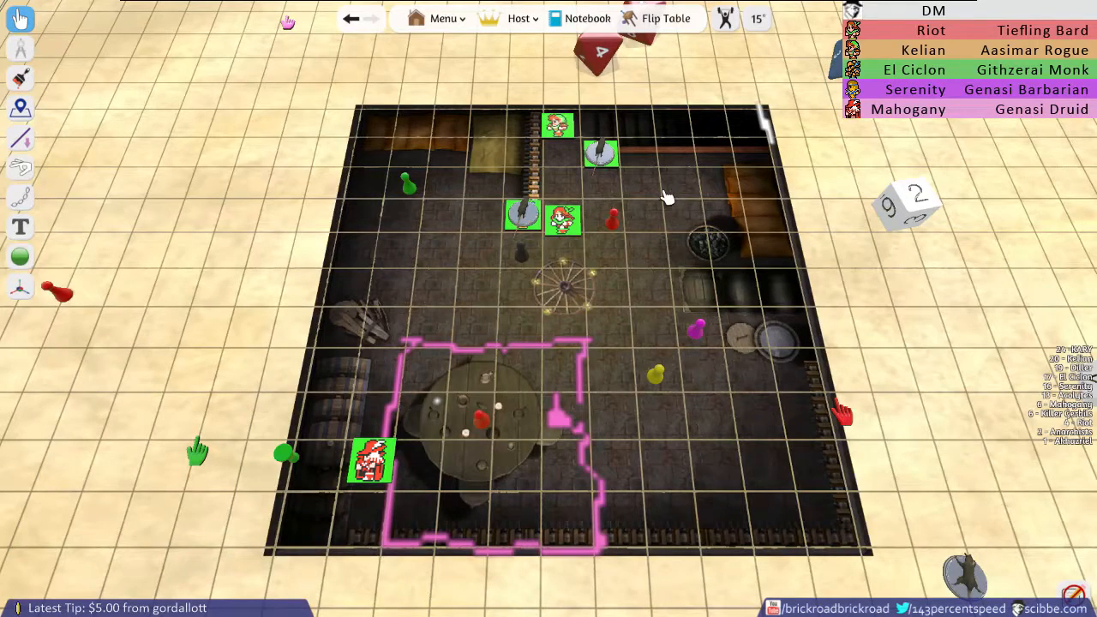
pyautogui.moveTo(176, 489)
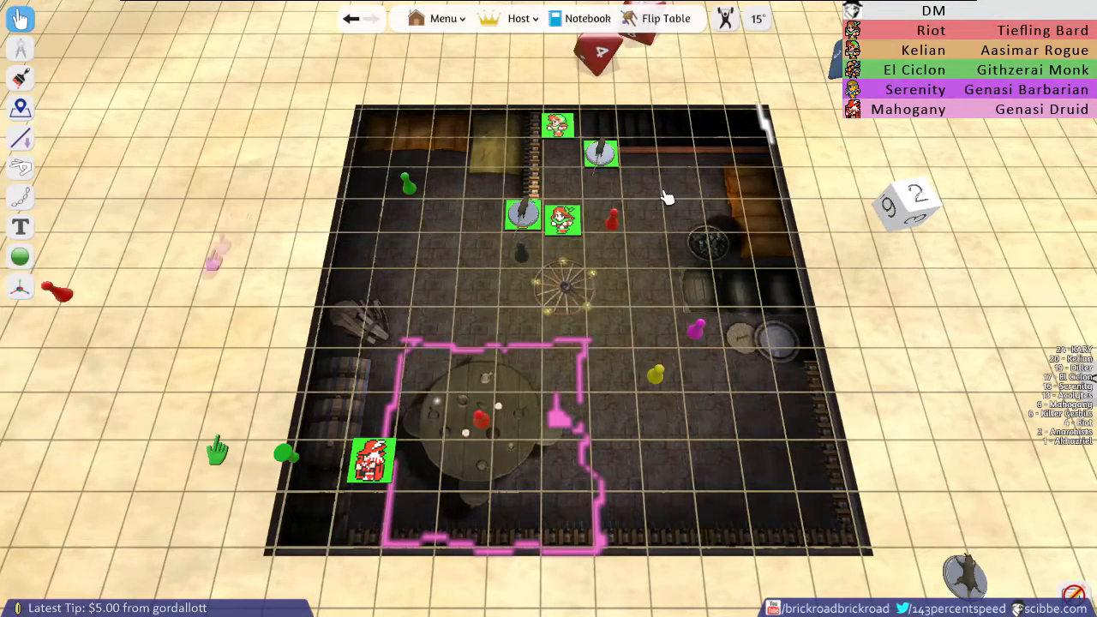
pyautogui.moveTo(252, 326)
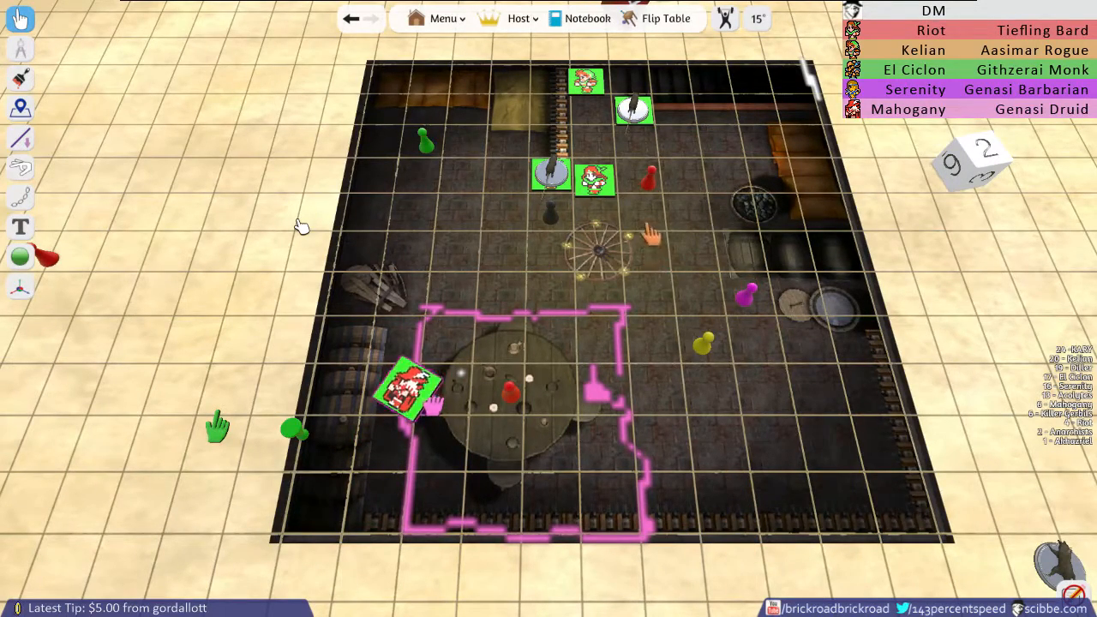
# Move the red-haired hero token up the left side toward the wagon wheel.
pyautogui.moveTo(411, 386); pyautogui.dragTo(395, 283)
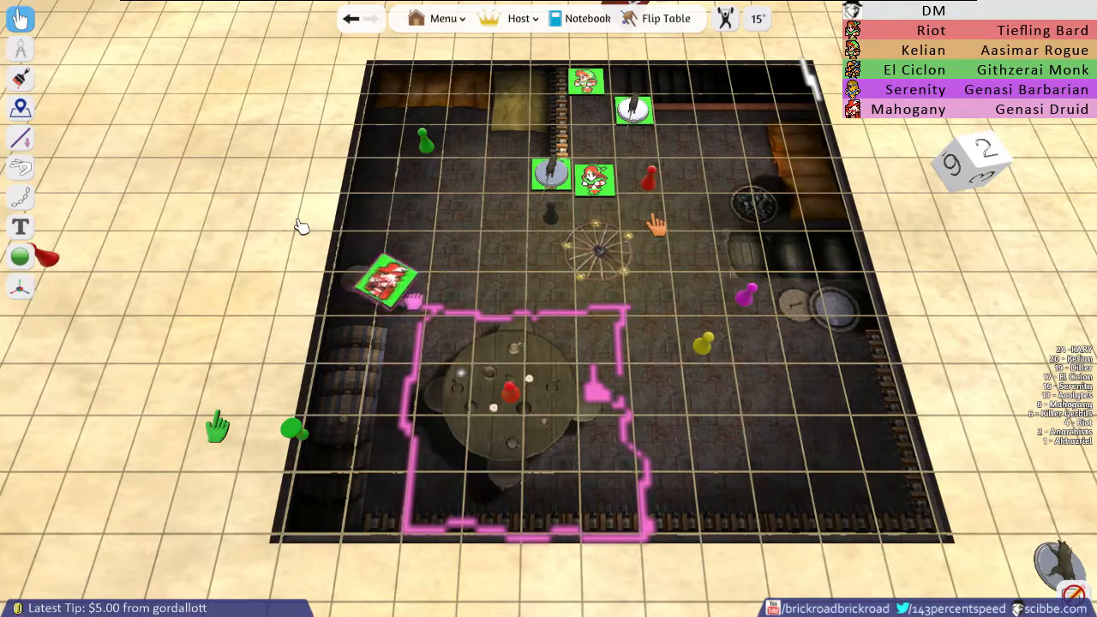
pyautogui.moveTo(395, 283); pyautogui.dragTo(497, 244)
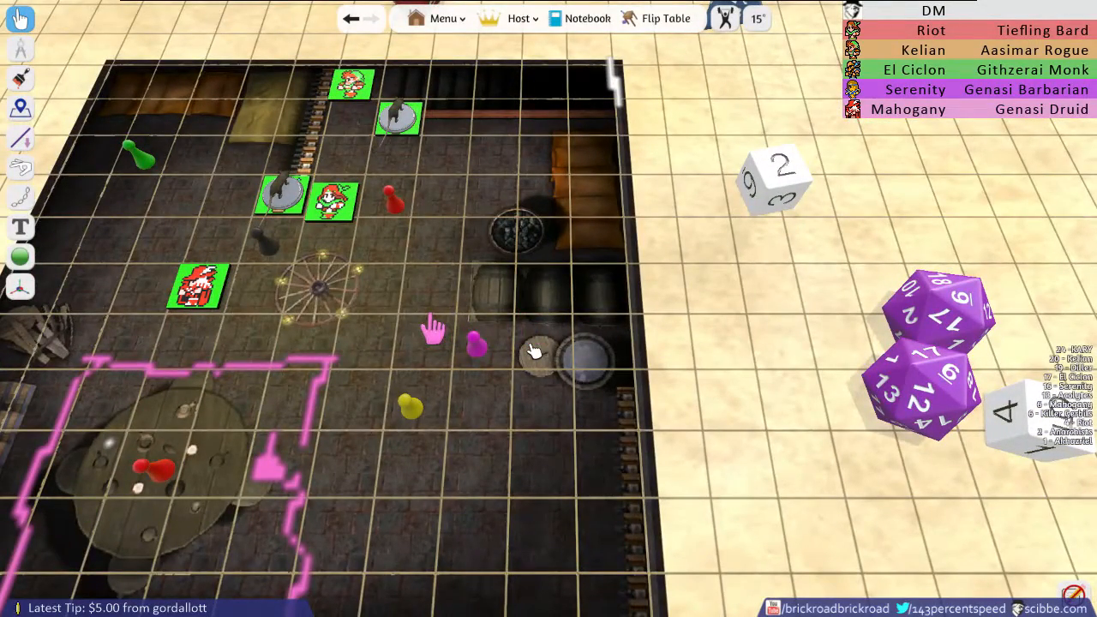
pyautogui.moveTo(416, 257)
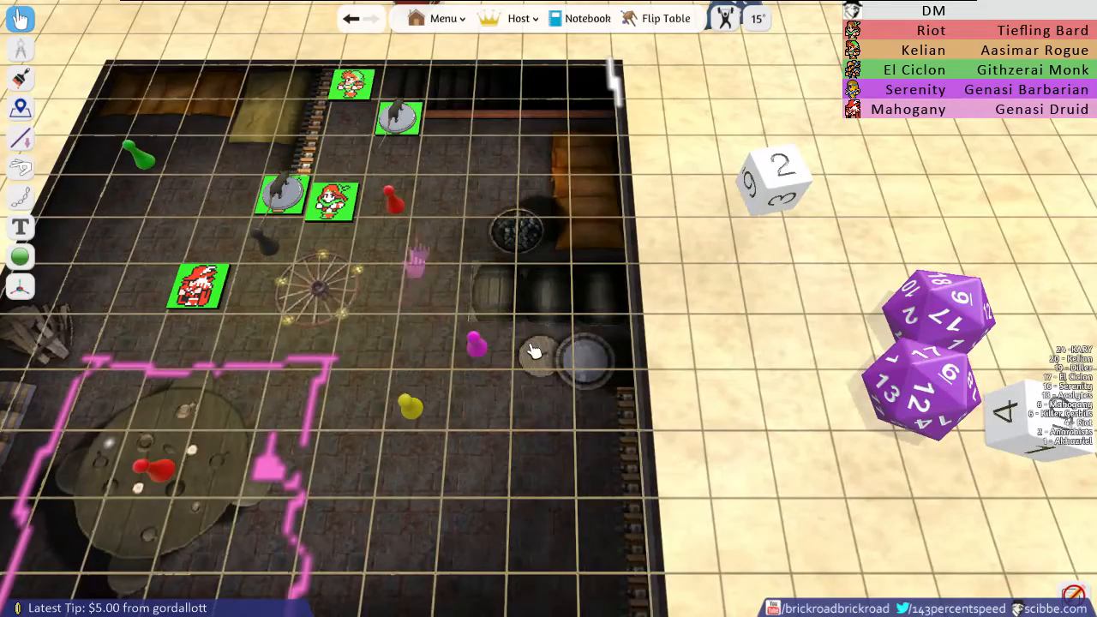